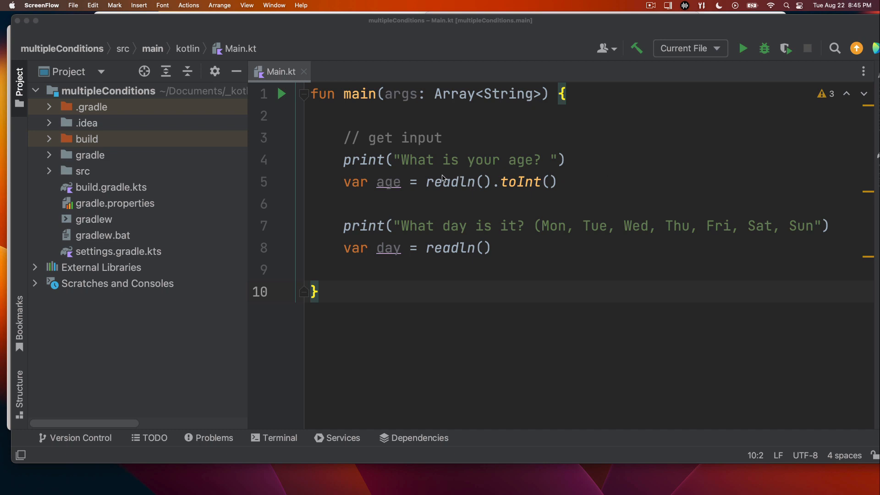
Step: Highlight the age and day variables in Main.kt to point them out
{"action": "double_click", "coordinate": [387, 181]}
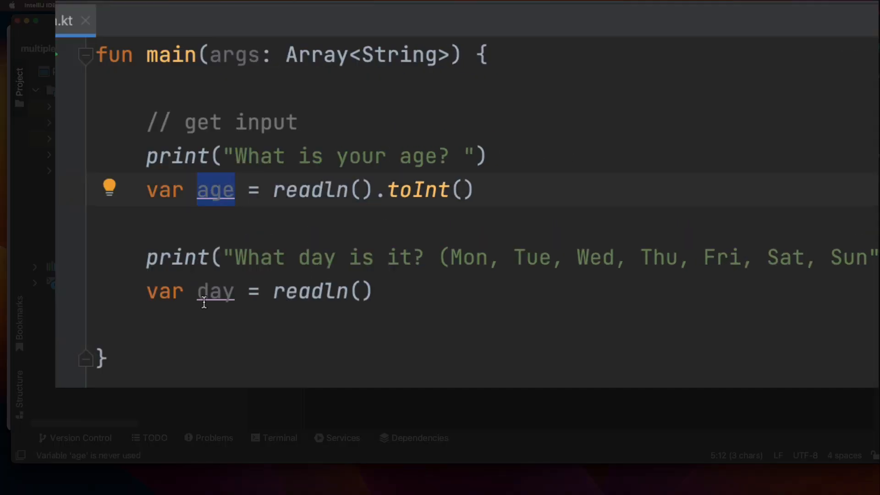
{"action": "double_click", "coordinate": [215, 290]}
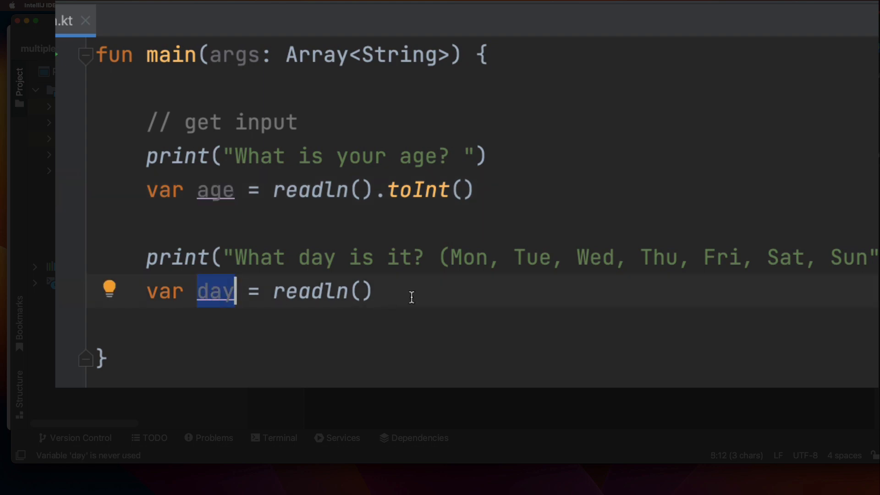
{"action": "left_click_drag", "start_coordinate": [450, 258], "coordinate": [836, 257]}
{"action": "type", "text": "if ("}
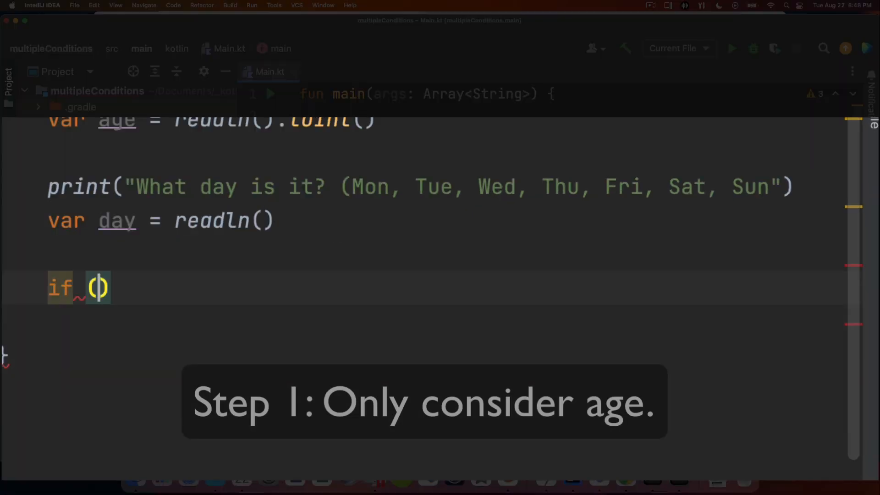
Step: Write if (age > 5 && age < 18) printing "You should be in school"
{"action": "type", "text": "age"}
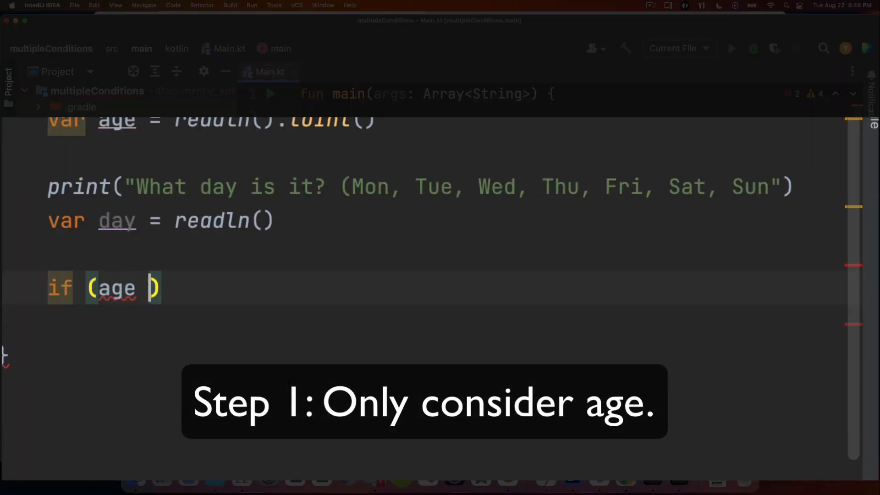
{"action": "type", "text": "> 5"}
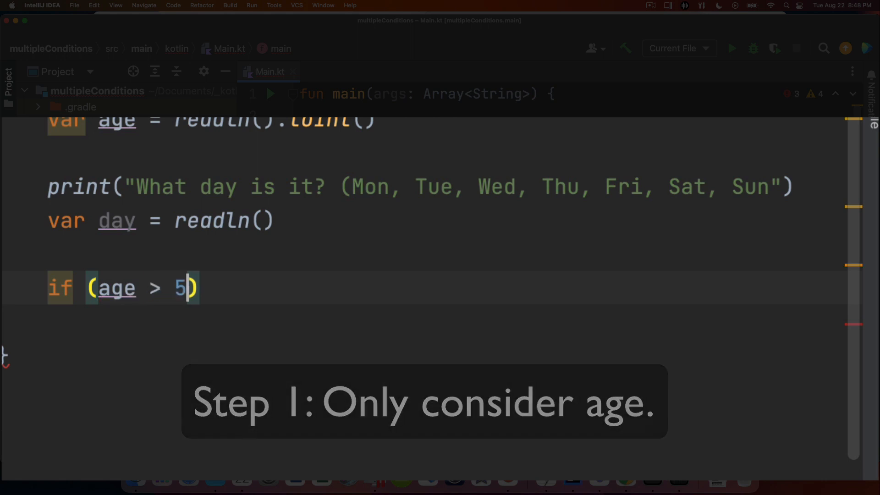
{"action": "type", "text": "&& age"}
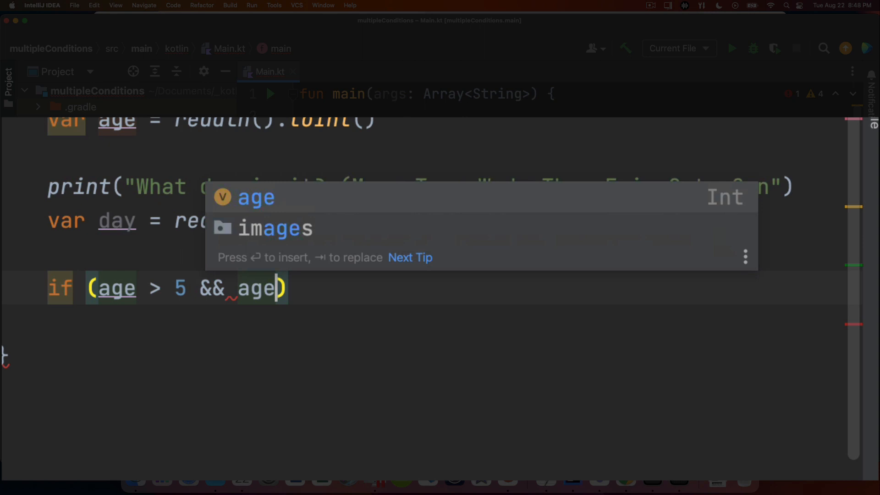
{"action": "type", "text": "< 18"}
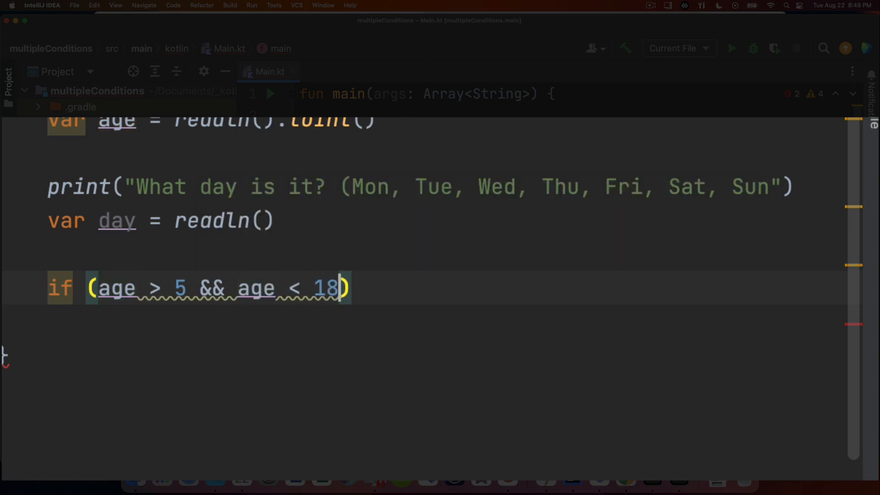
{"action": "type", "text": "{"}
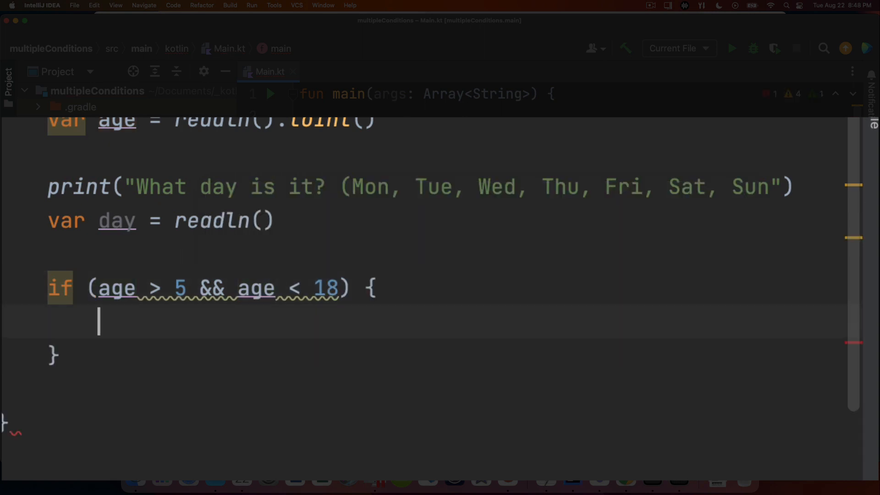
{"action": "type", "text": "println(\""}
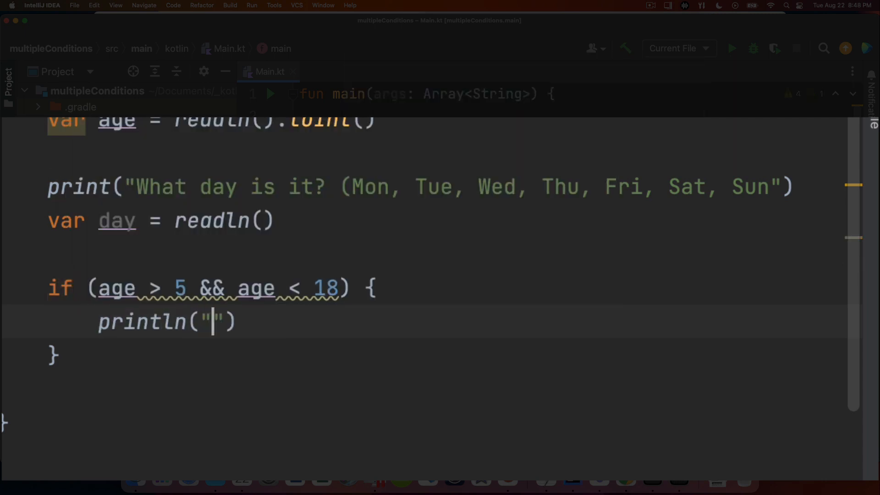
{"action": "type", "text": "You should be in"}
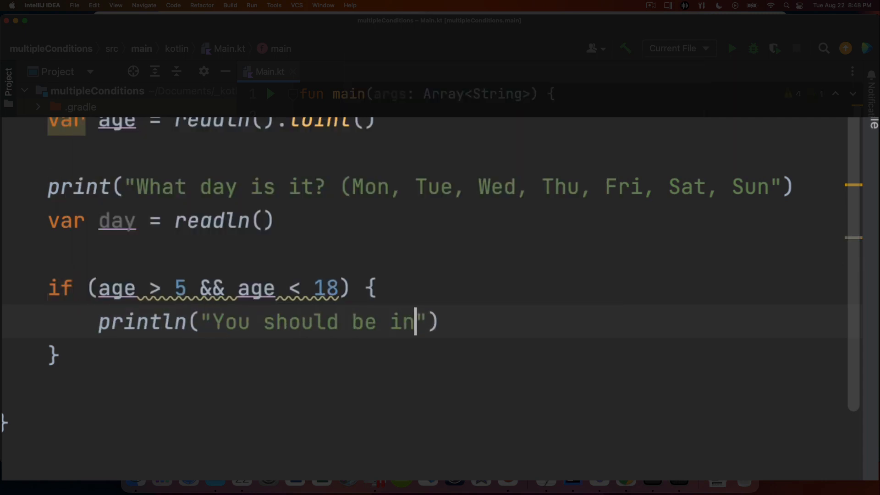
{"action": "type", "text": "school"}
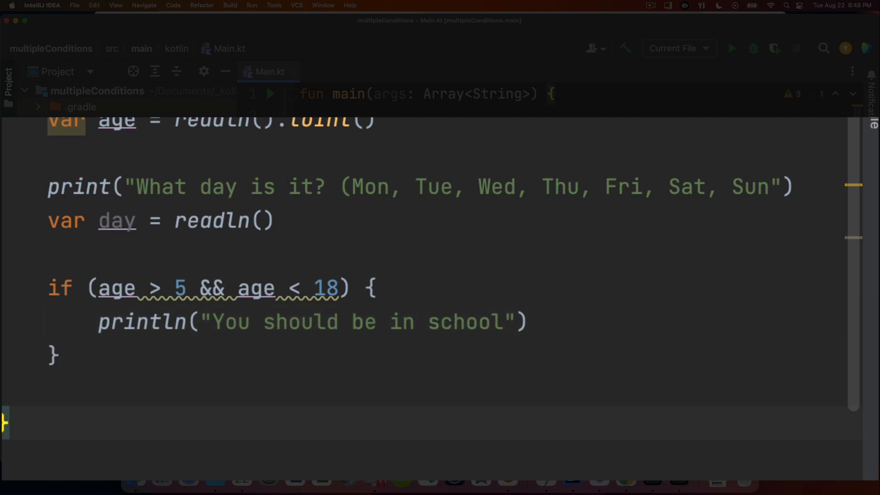
Step: Add an else branch printing "No school for you" and run the program
{"action": "type", "text": "else {"}
{"action": "type", "text": "println(\"No"}
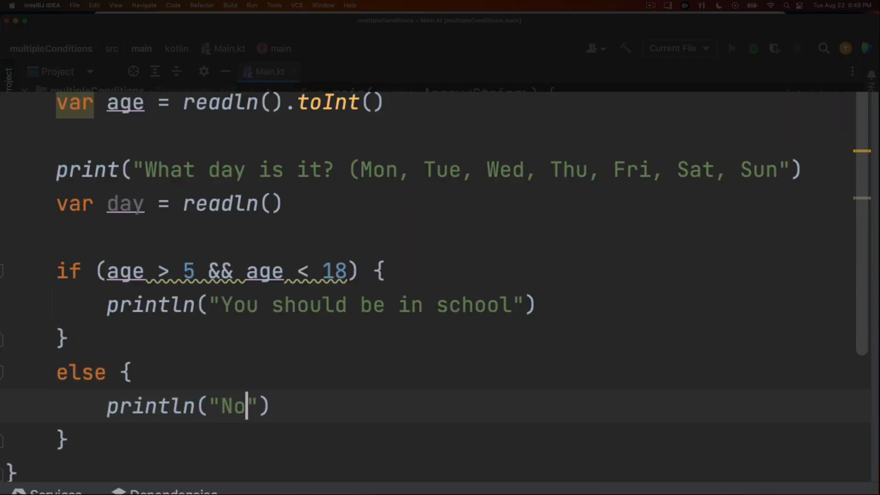
{"action": "type", "text": "school for you"}
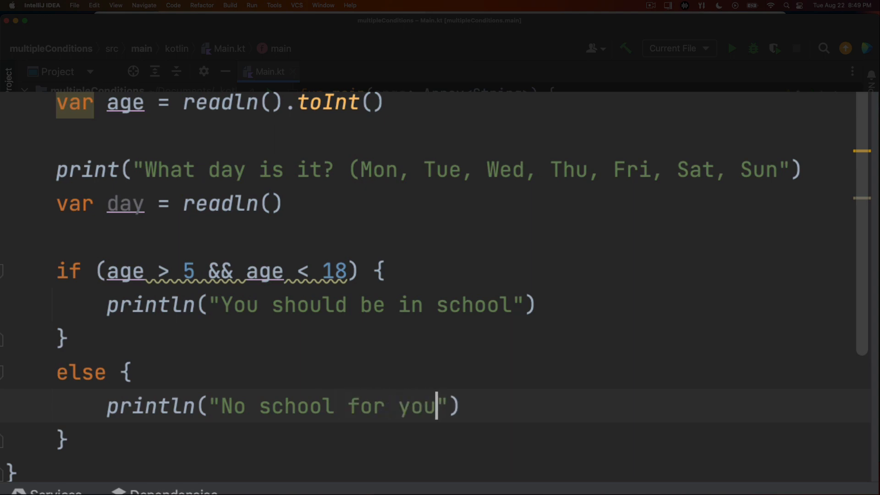
{"action": "left_click", "coordinate": [732, 49]}
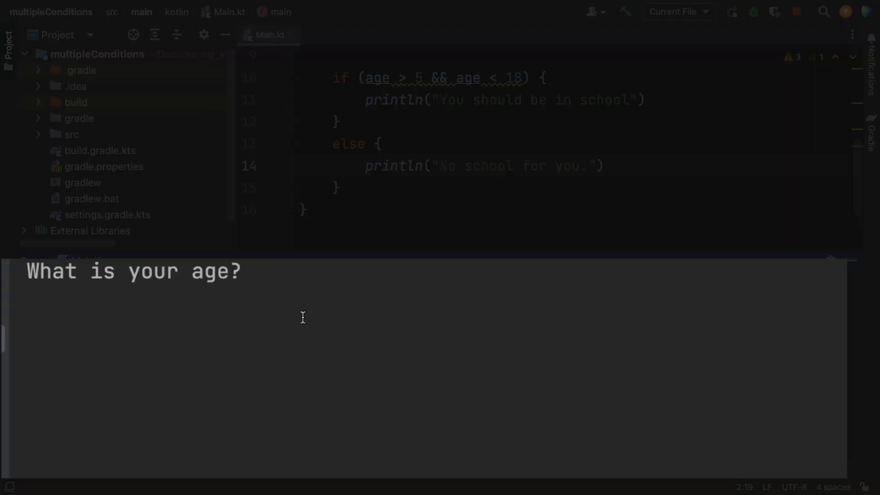
Step: Answer the console prompts with age 12 and Mon, then rerun entering age 4
{"action": "type", "text": "12"}
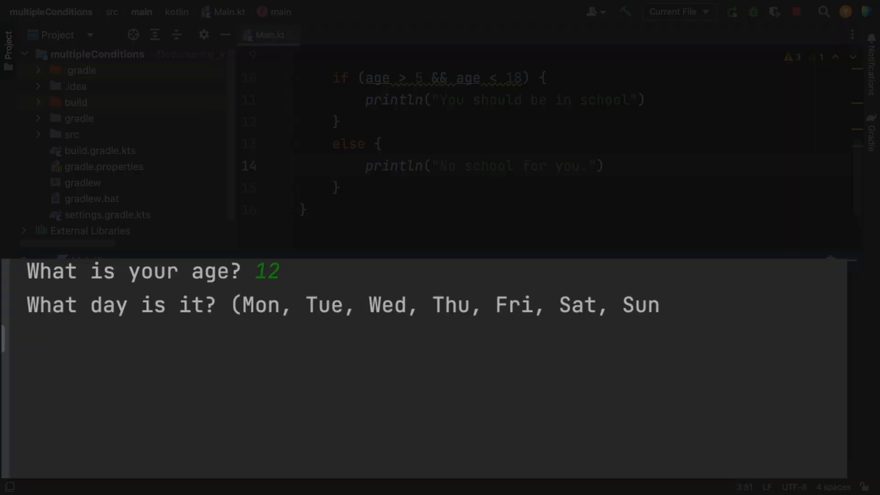
{"action": "type", "text": "Mon"}
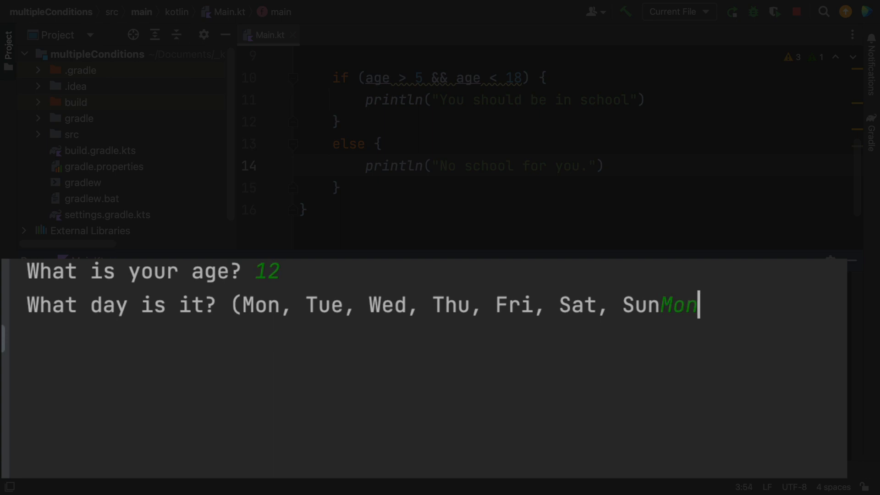
{"action": "key", "text": "enter"}
{"action": "type", "text": "4"}
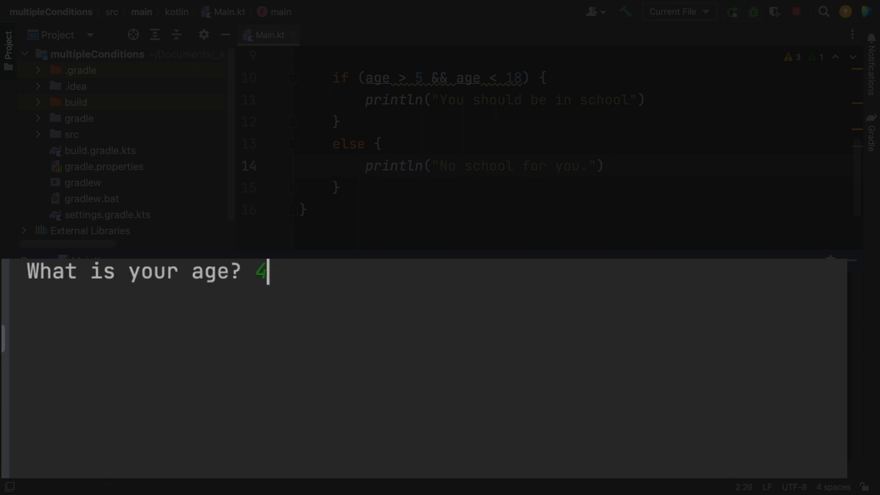
{"action": "key", "text": "enter"}
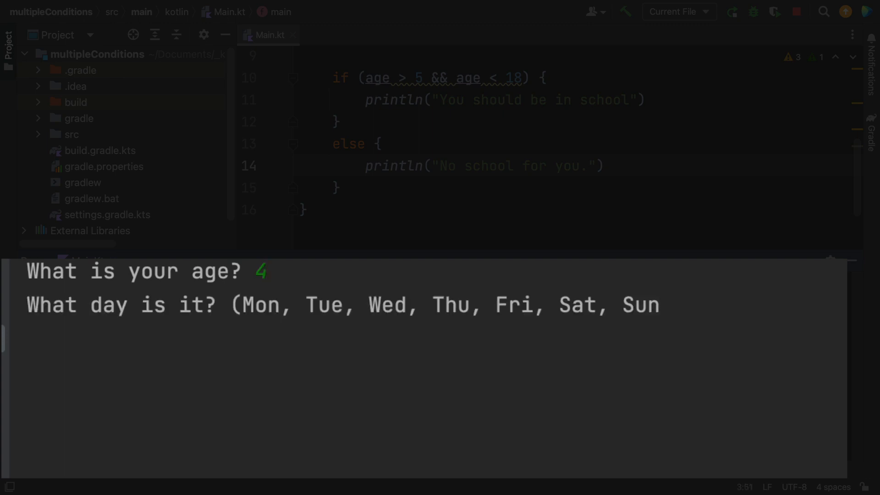
{"action": "type", "text": "asdljk"}
{"action": "type", "text": "if ("}
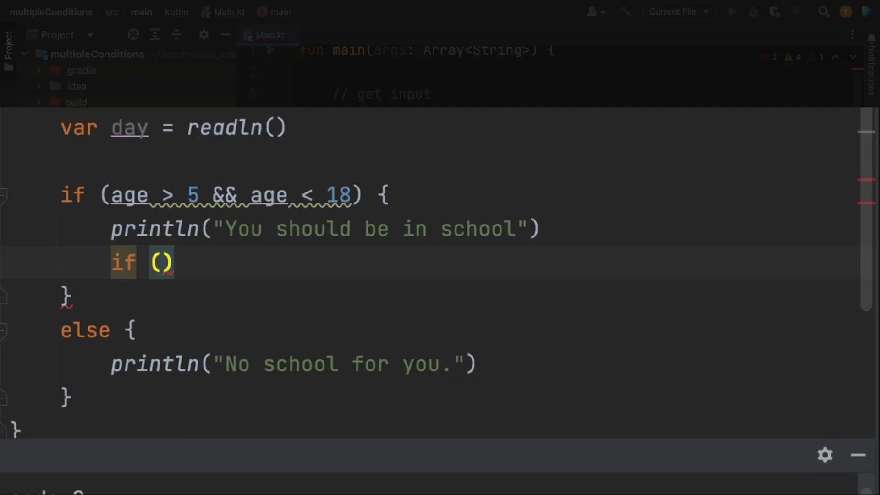
Step: Write the nested condition if (day == "Sat" || day == "Sun") inside the school branch
{"action": "type", "text": "day"}
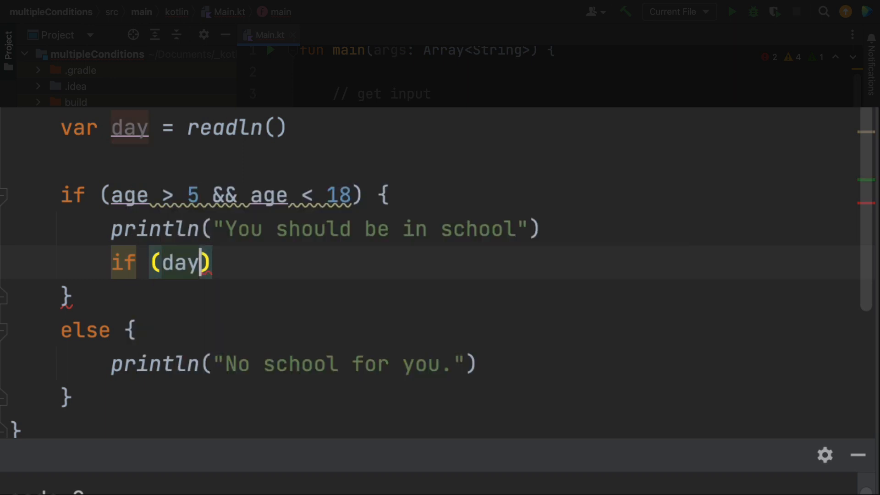
{"action": "type", "text": "== \"\""}
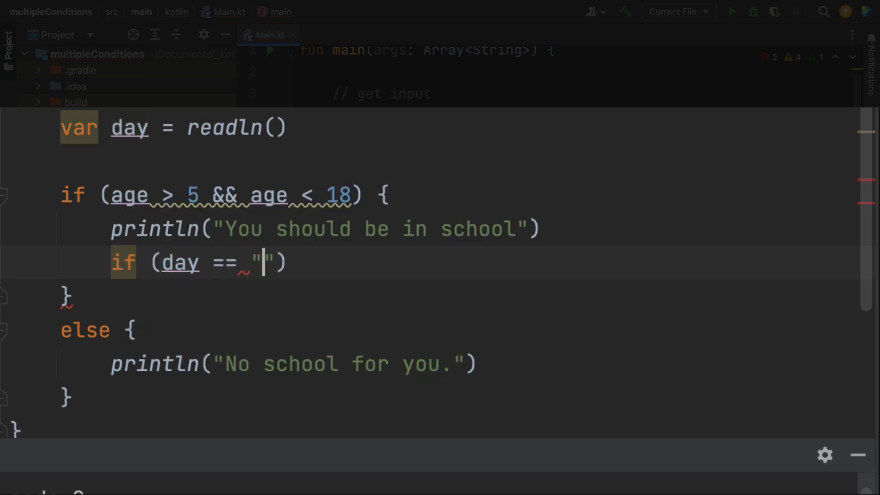
{"action": "type", "text": "Sat\" || day == \"S"}
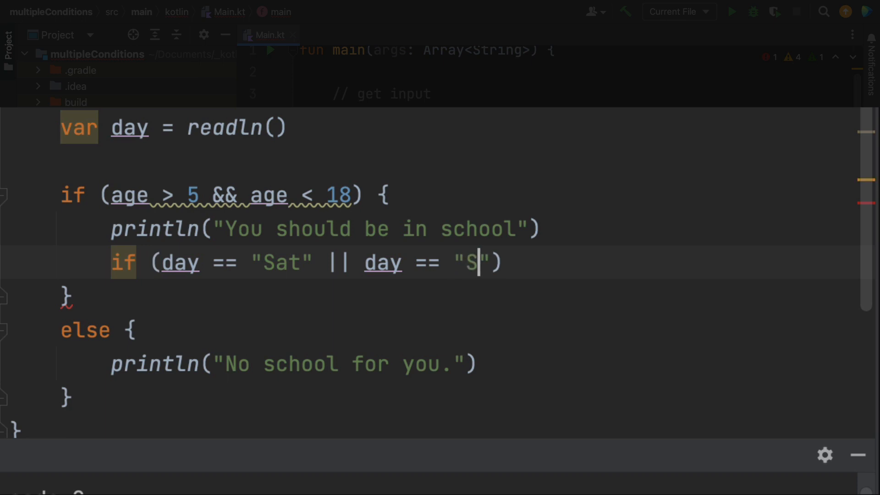
{"action": "type", "text": "un"}
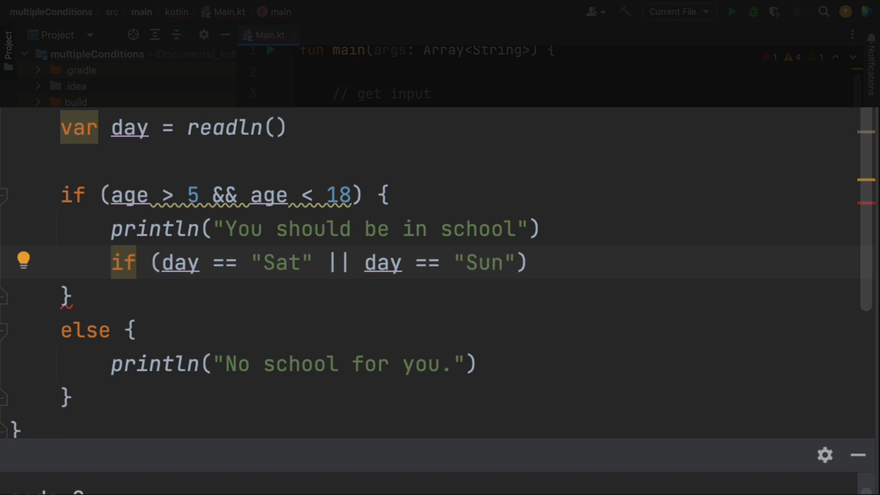
{"action": "left_click", "coordinate": [539, 262]}
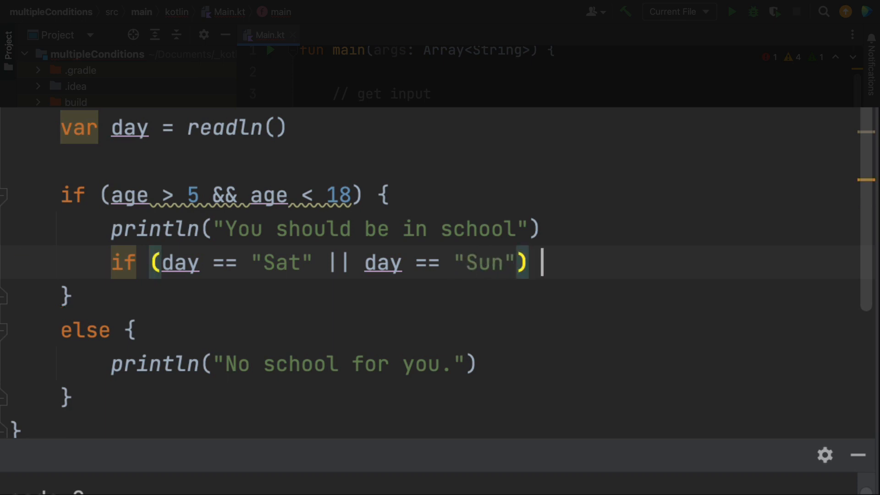
Step: Add println("No school for you.") in the weekend branch, fixing the println typo
{"action": "type", "text": "pri"}
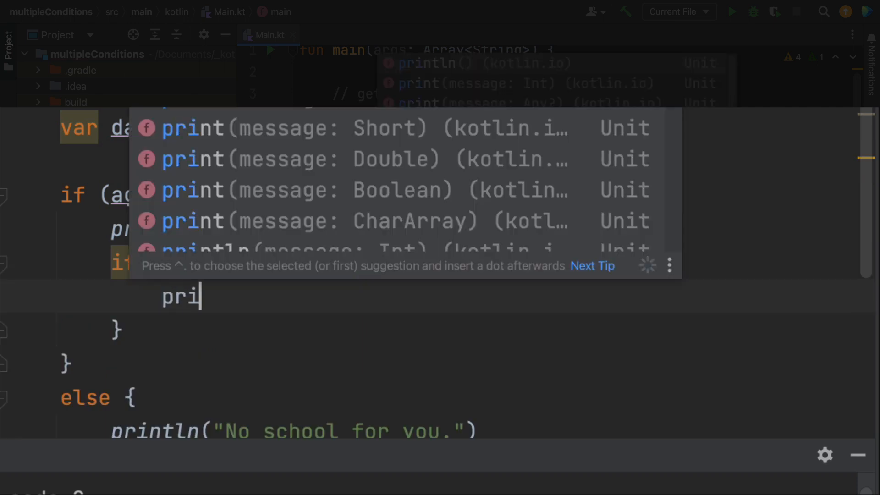
{"action": "type", "text": "ntlnl"}
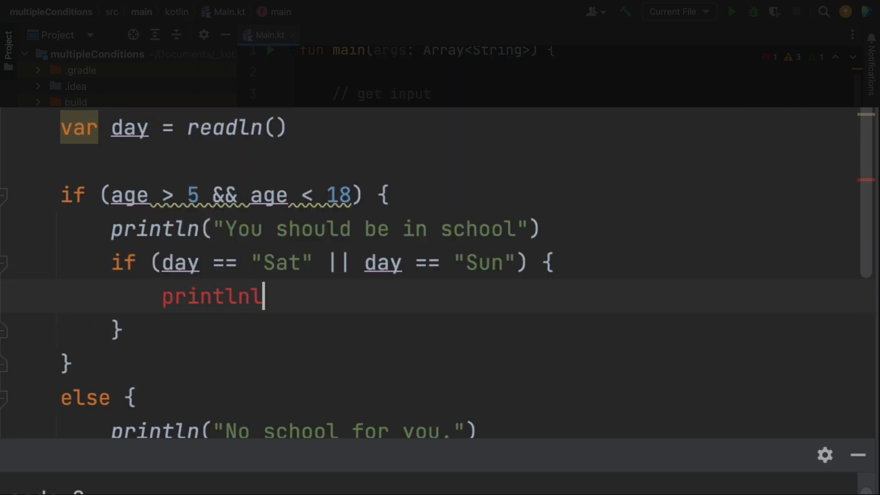
{"action": "key", "text": "Backspace"}
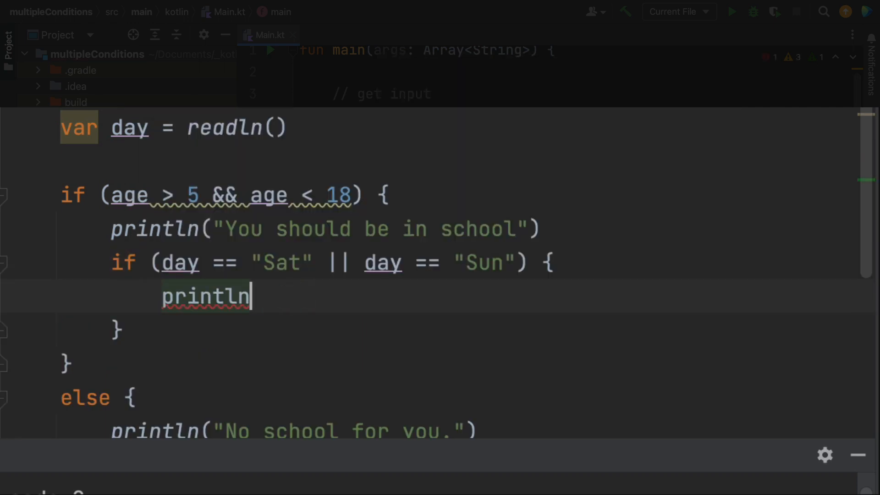
{"action": "type", "text": "(\"No\")"}
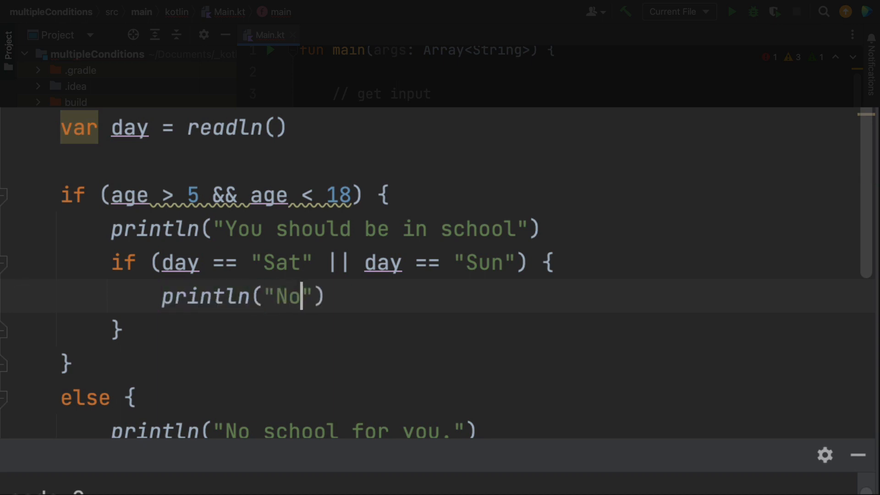
{"action": "type", "text": "school for yo"}
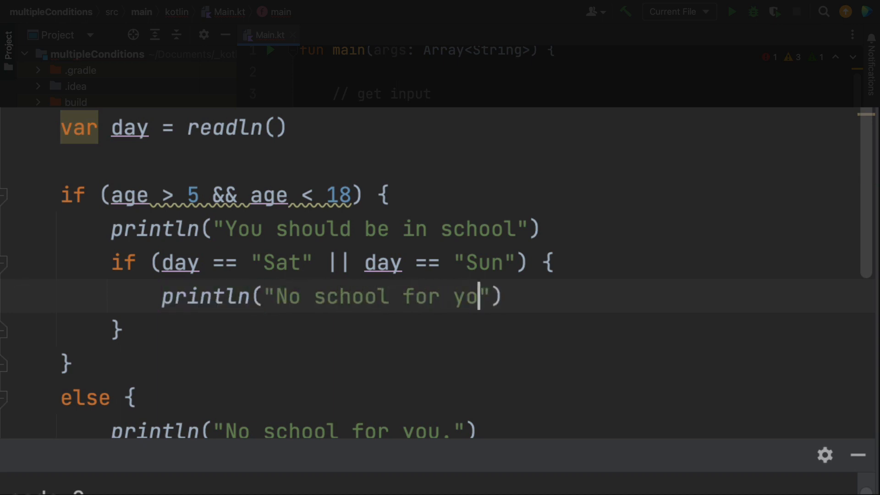
{"action": "left_click", "coordinate": [732, 11]}
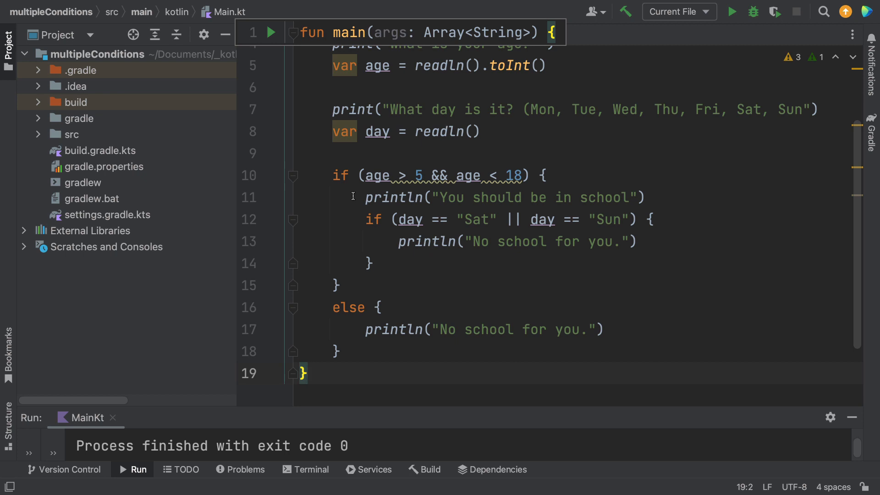
{"action": "triple_click", "coordinate": [505, 197]}
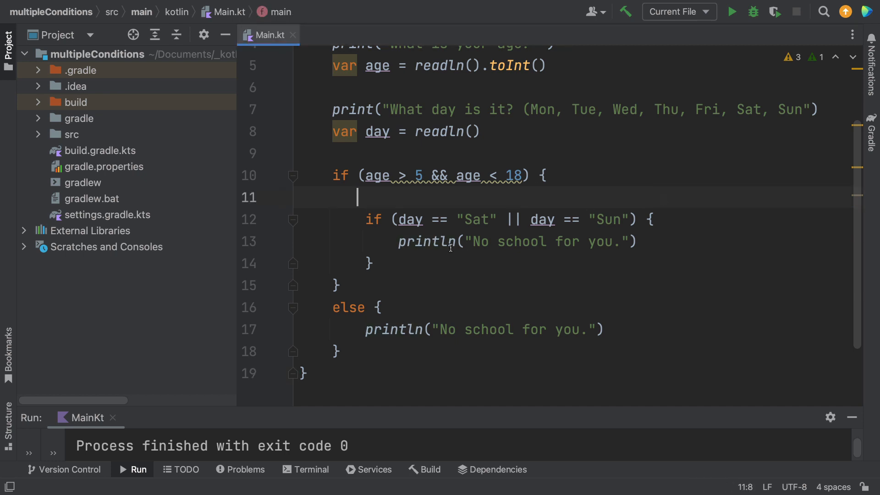
{"action": "type", "text": "else {"}
{"action": "type", "text": "println(\"You should be in school\")"}
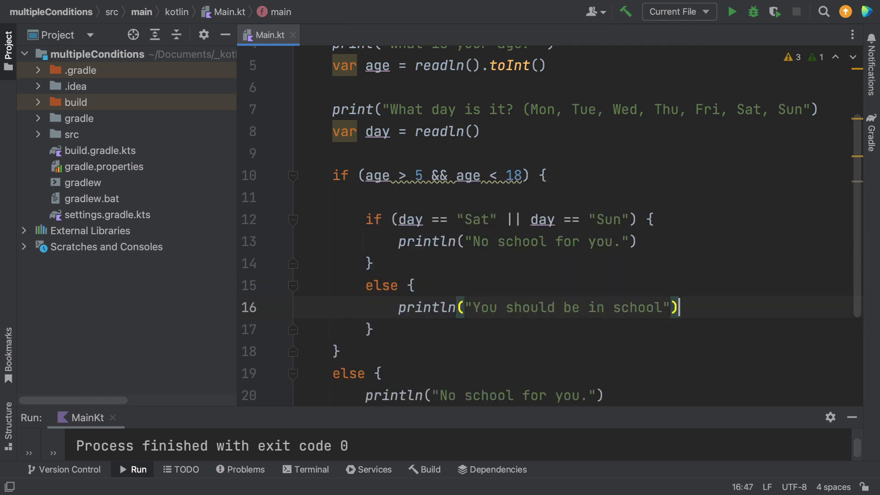
{"action": "scroll", "scroll_direction": "down", "scroll_amount": 3}
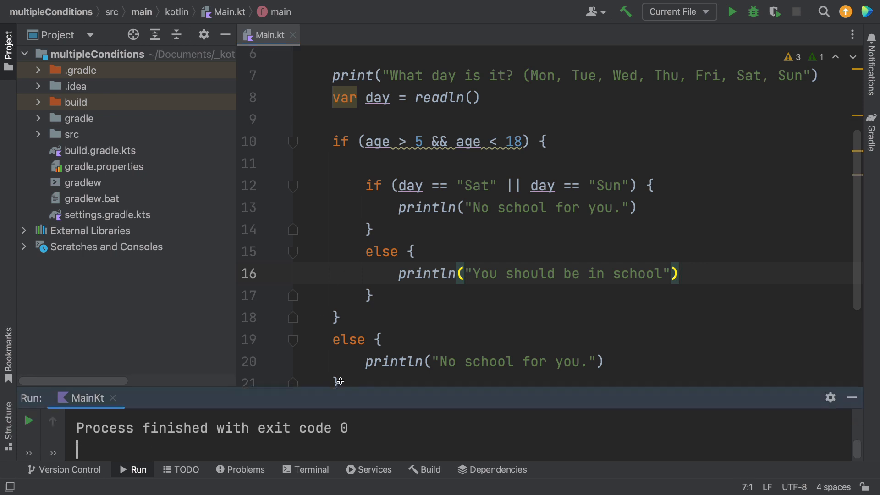
Step: Run the program and answer the prompts with age 8 and Wed
{"action": "left_click", "coordinate": [731, 11]}
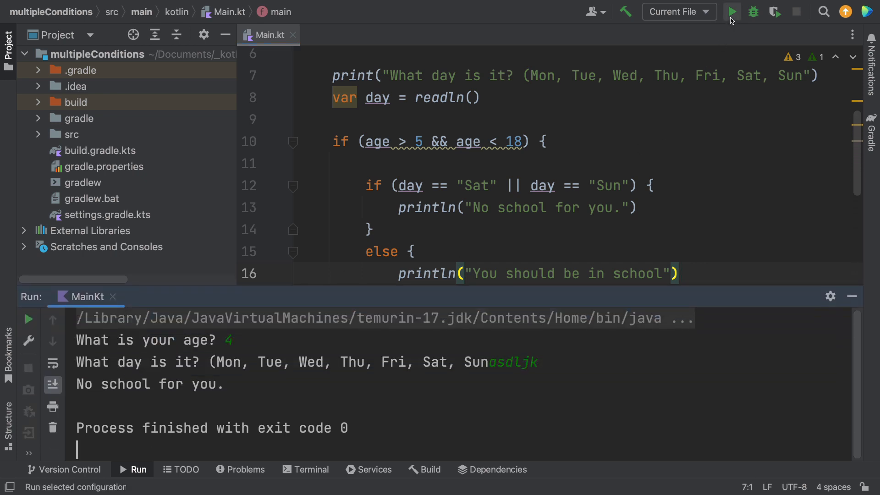
{"action": "left_click", "coordinate": [732, 11]}
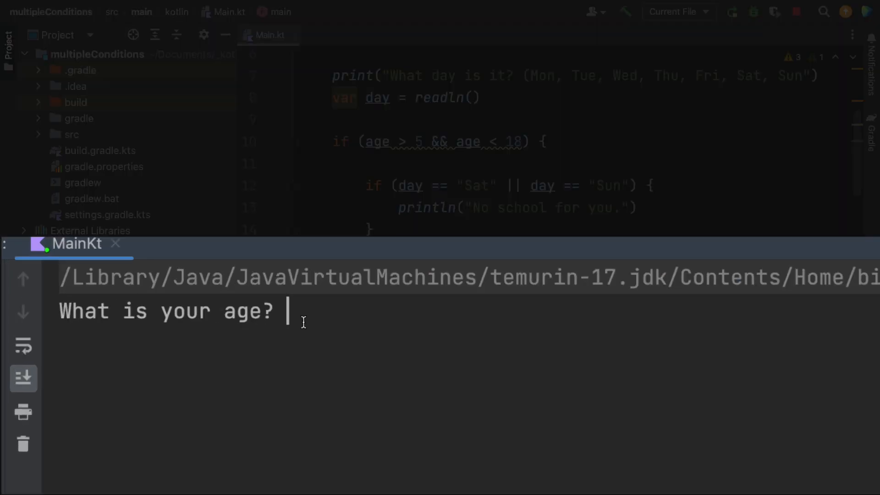
{"action": "type", "text": "8"}
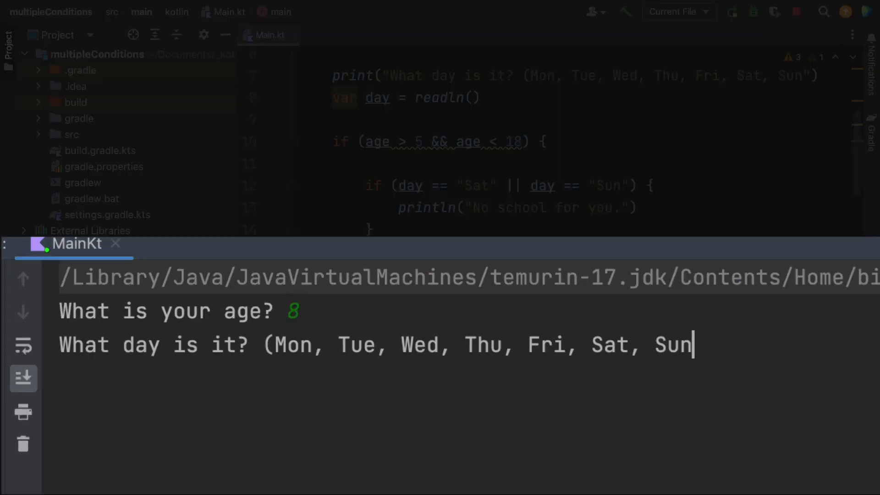
{"action": "type", "text": "Wed"}
{"action": "left_click", "coordinate": [294, 311]}
{"action": "type", "text": "9"}
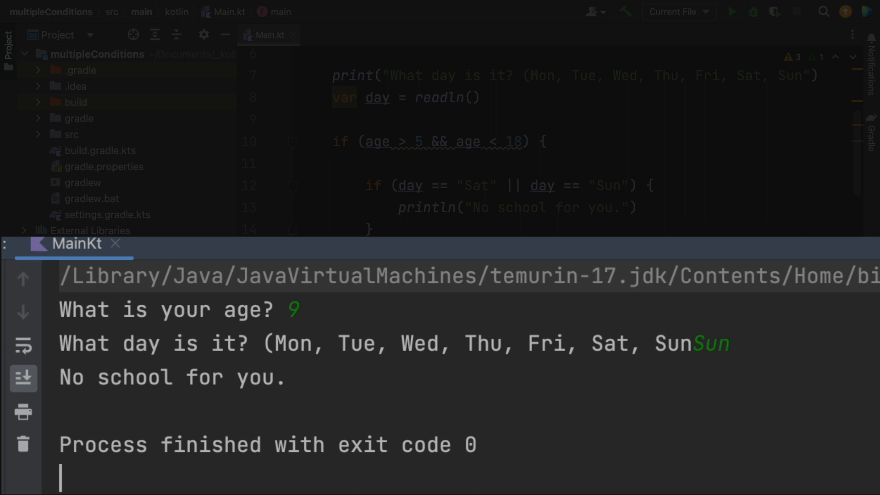
{"action": "mouse_move", "coordinate": [731, 20]}
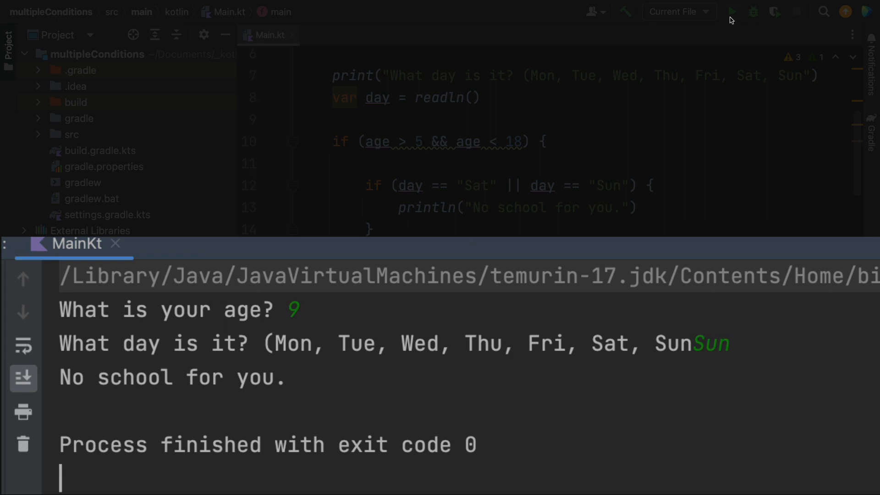
Step: Run again and answer the prompts with age 90 and Mon
{"action": "left_click", "coordinate": [731, 11]}
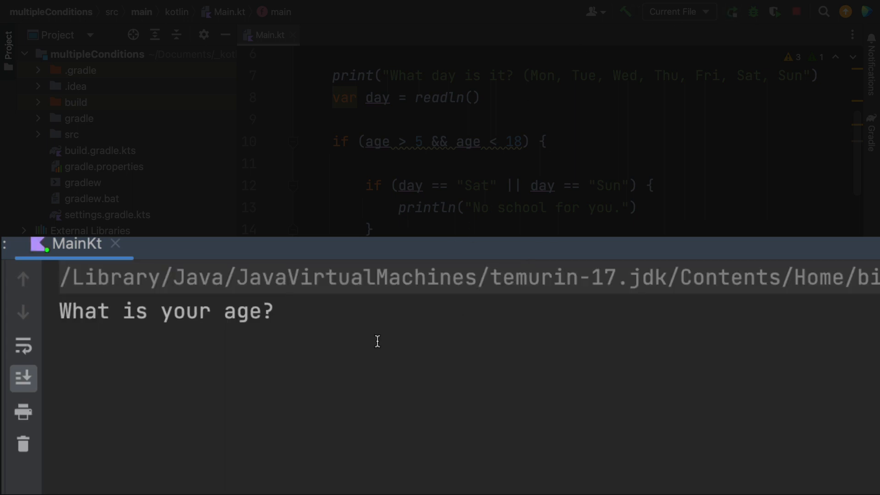
{"action": "type", "text": "90"}
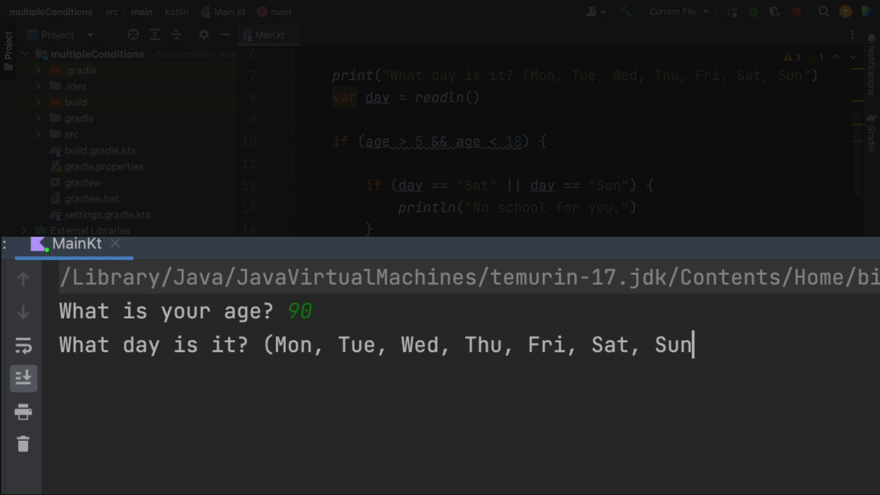
{"action": "type", "text": "Mon"}
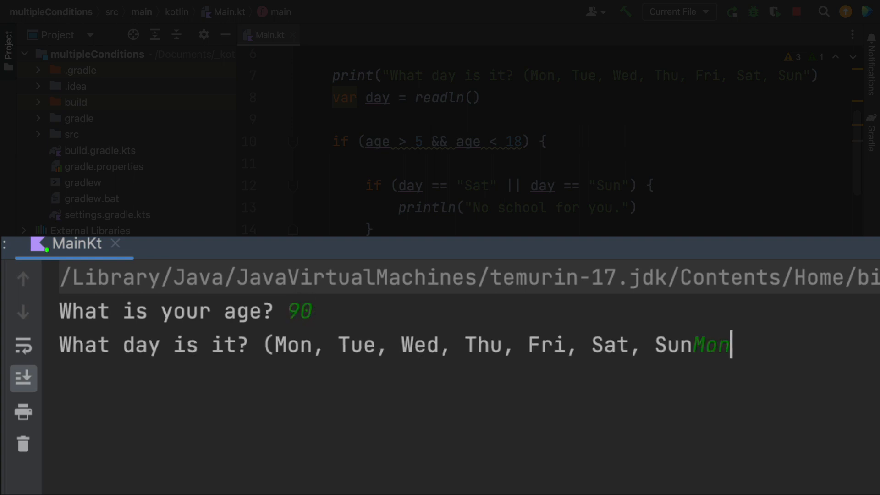
{"action": "key", "text": "enter"}
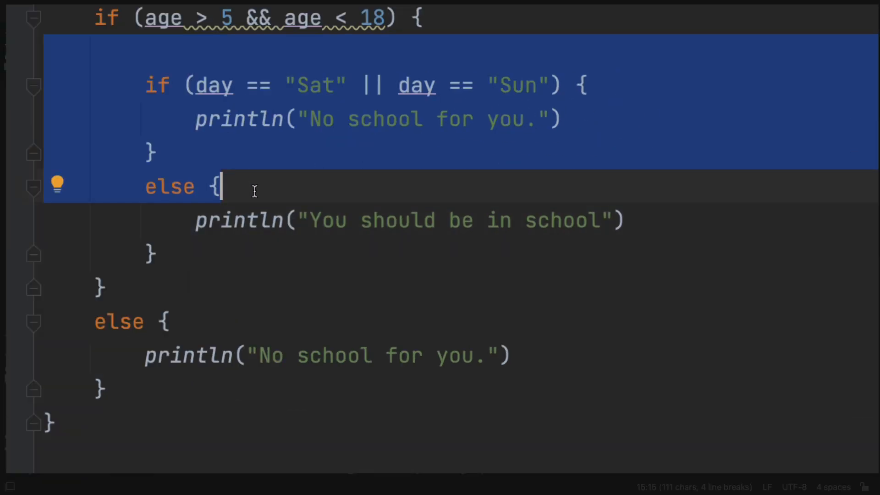
Step: Delete the nested block and append && !(day == "Sat" || day == "Sun") to the outer if
{"action": "key", "text": "Delete"}
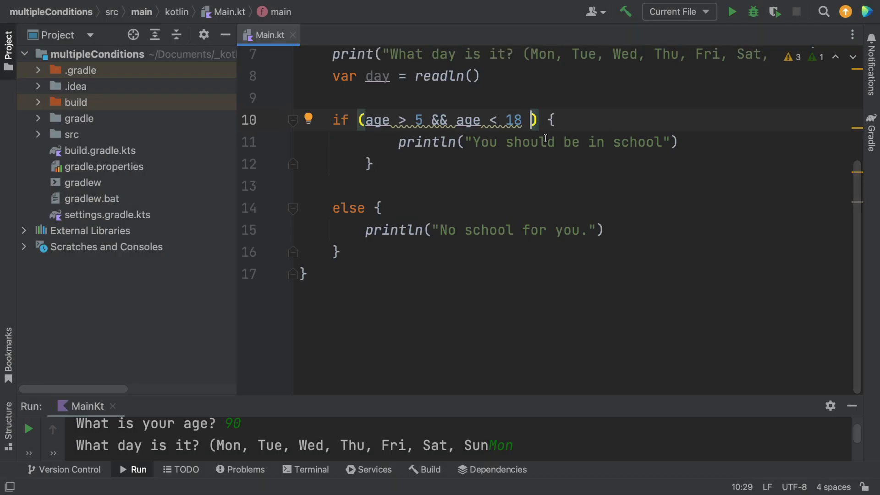
{"action": "type", "text": "&&"}
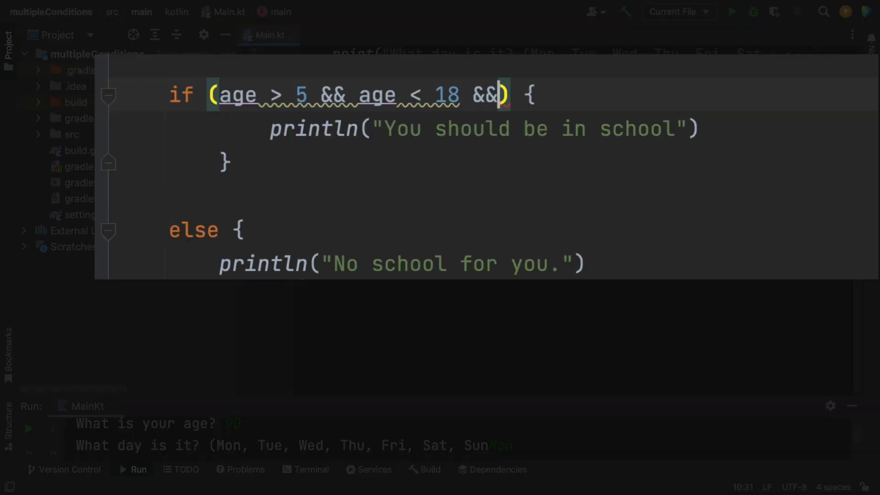
{"action": "type", "text": "(day)"}
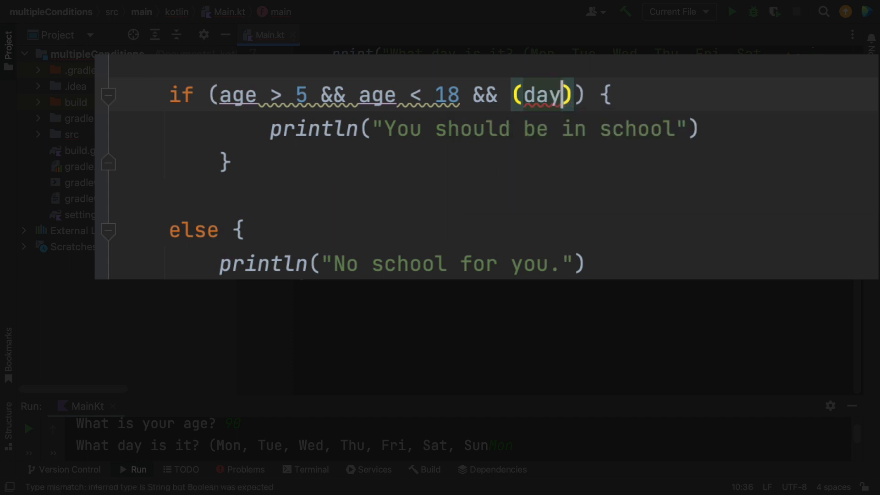
{"action": "type", "text": "=="}
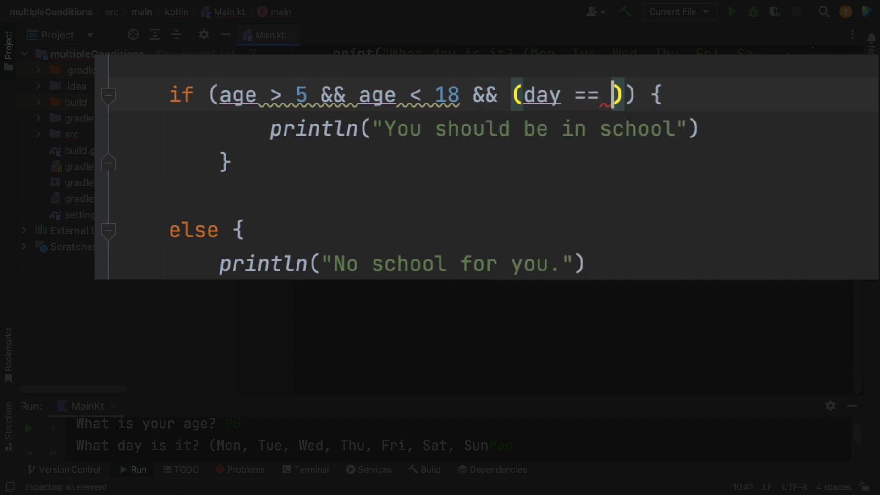
{"action": "type", "text": "\"Sat\""}
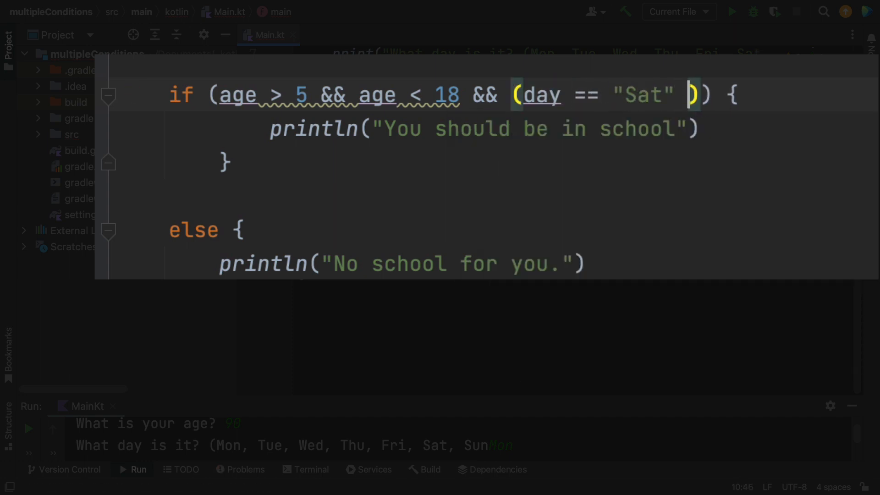
{"action": "type", "text": "|| s"}
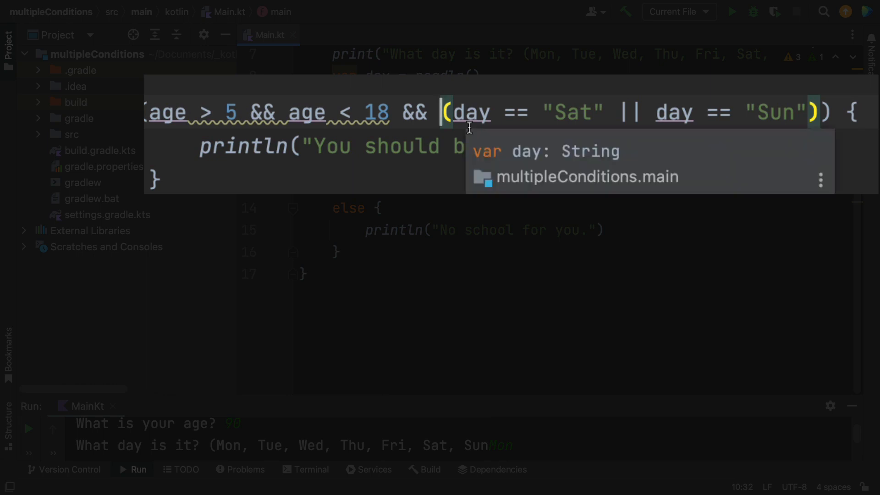
{"action": "type", "text": "!"}
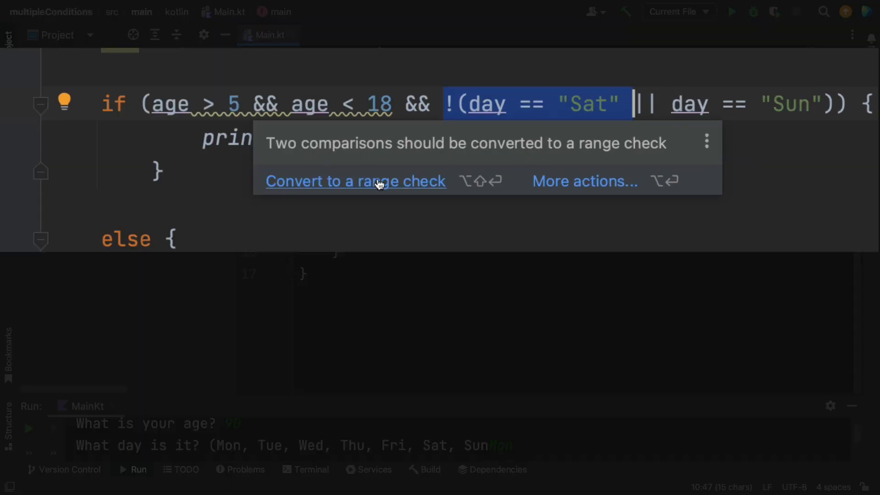
Step: Convert the age comparisons to a range check via the intention and edit it to age in 5..18
{"action": "left_click", "coordinate": [356, 181]}
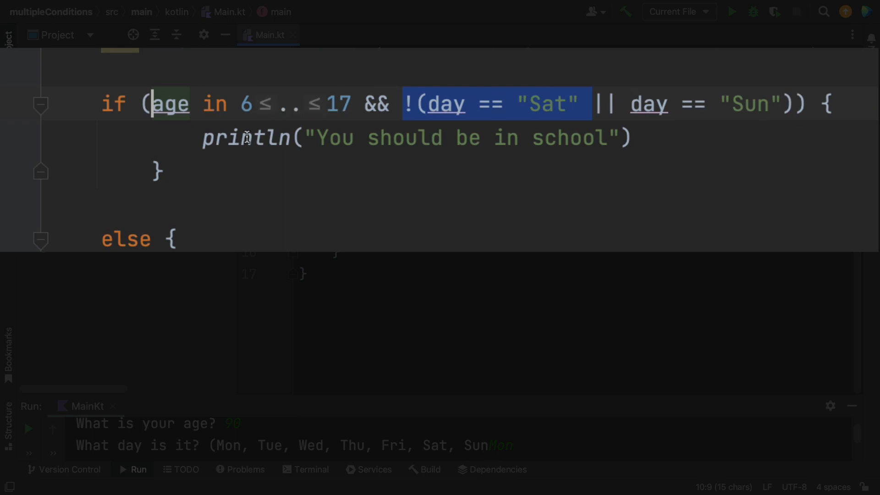
{"action": "left_click", "coordinate": [158, 103]}
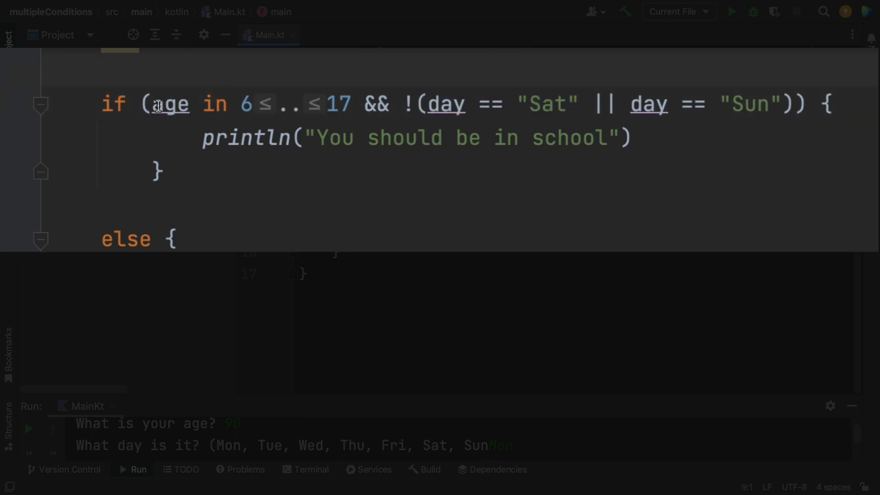
{"action": "double_click", "coordinate": [170, 105]}
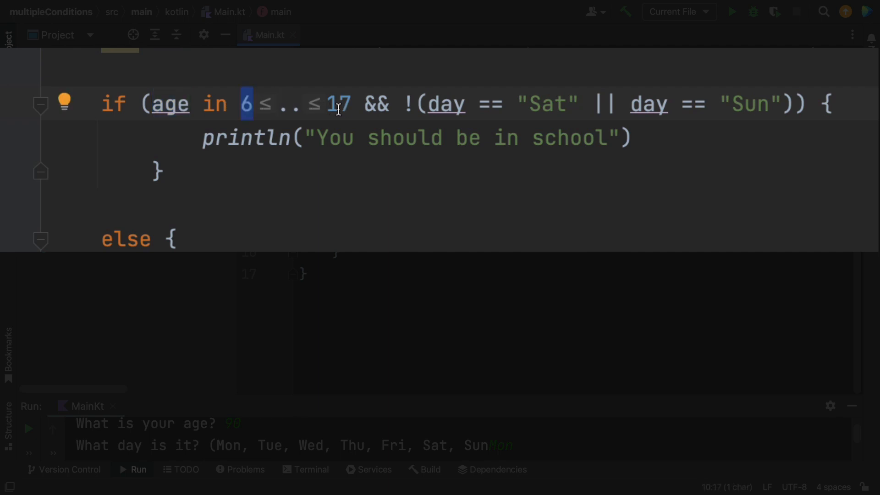
{"action": "mouse_move", "coordinate": [341, 106]}
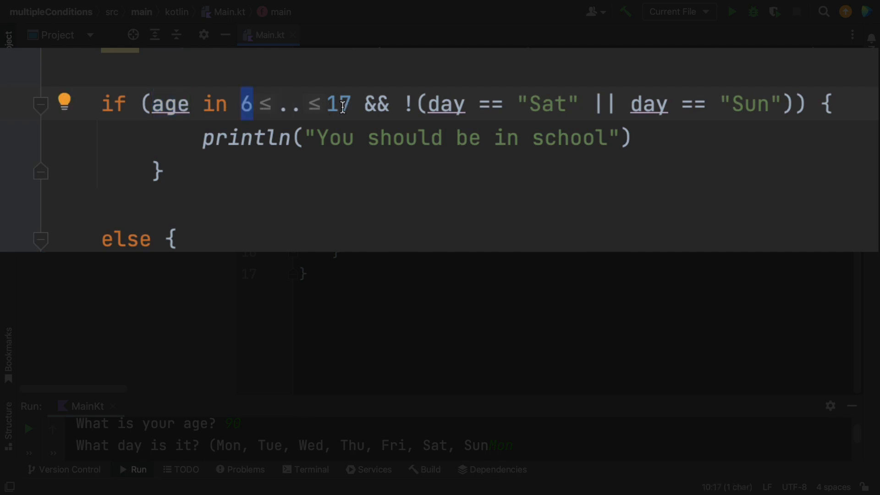
{"action": "left_click", "coordinate": [242, 105]}
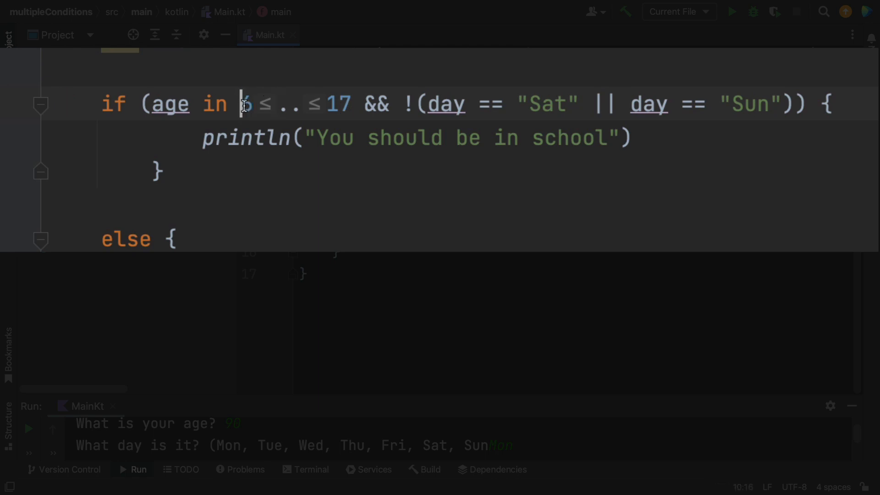
{"action": "type", "text": "5"}
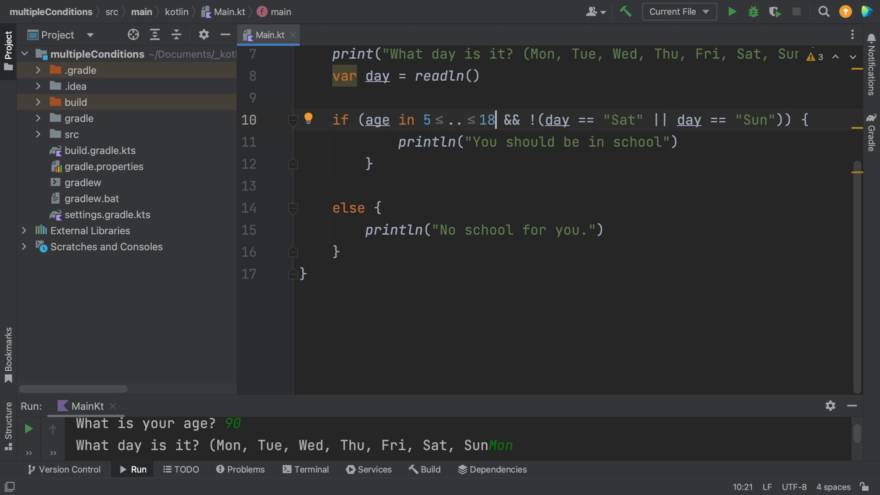
{"action": "mouse_move", "coordinate": [593, 160]}
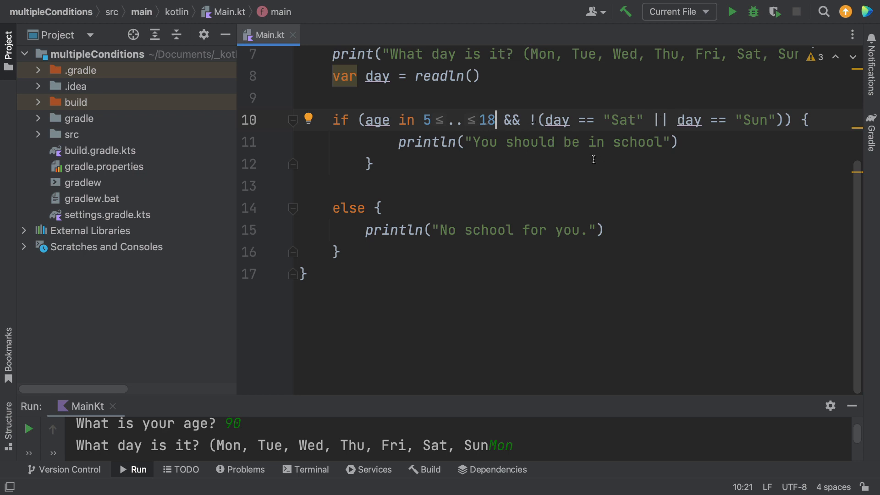
{"action": "mouse_move", "coordinate": [732, 11]}
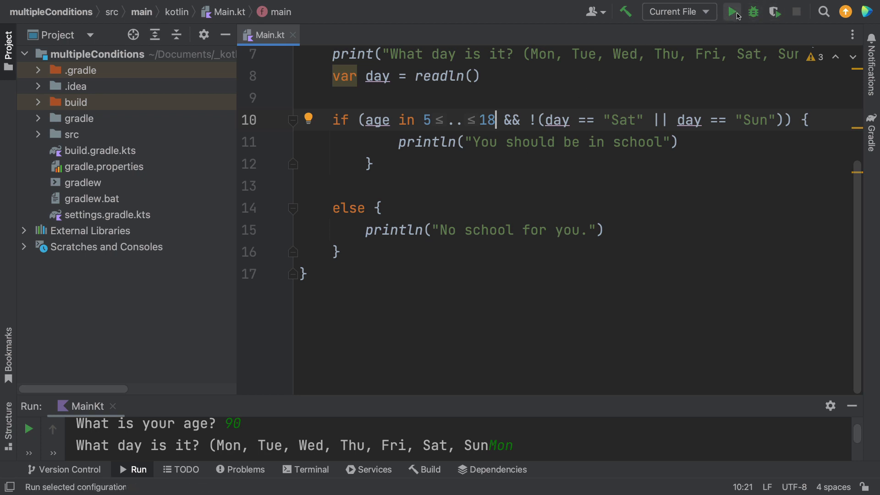
Step: Run the range version and answer the prompts with age 14 and Sat
{"action": "left_click", "coordinate": [731, 11]}
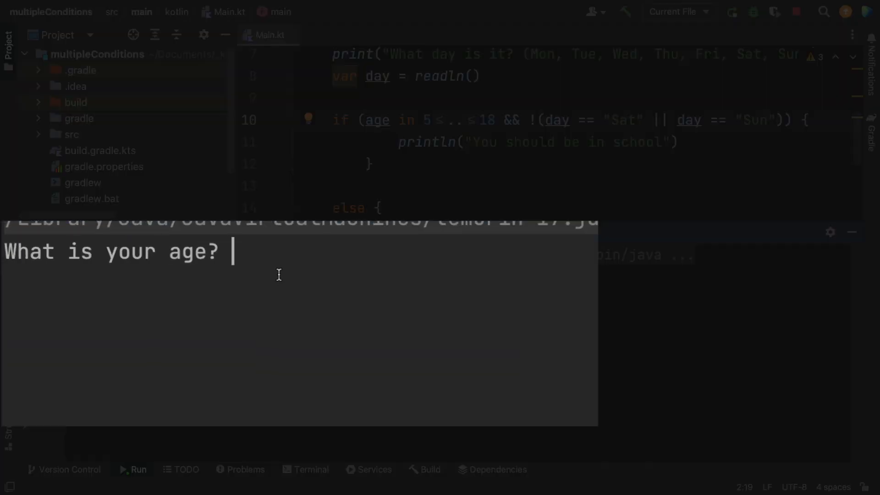
{"action": "type", "text": "14"}
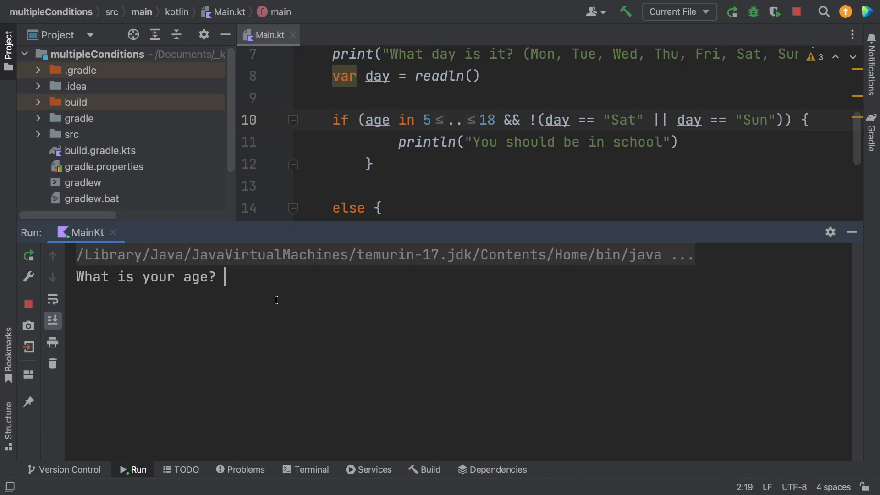
{"action": "type", "text": "14"}
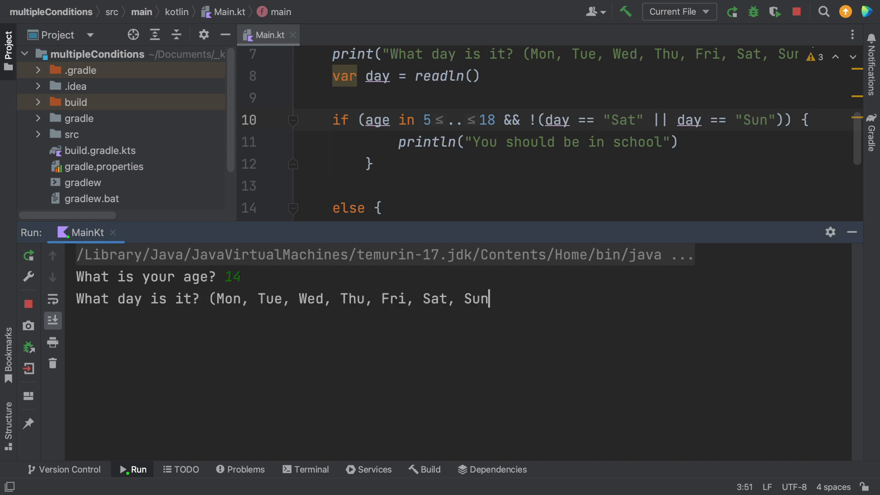
{"action": "type", "text": "Sat"}
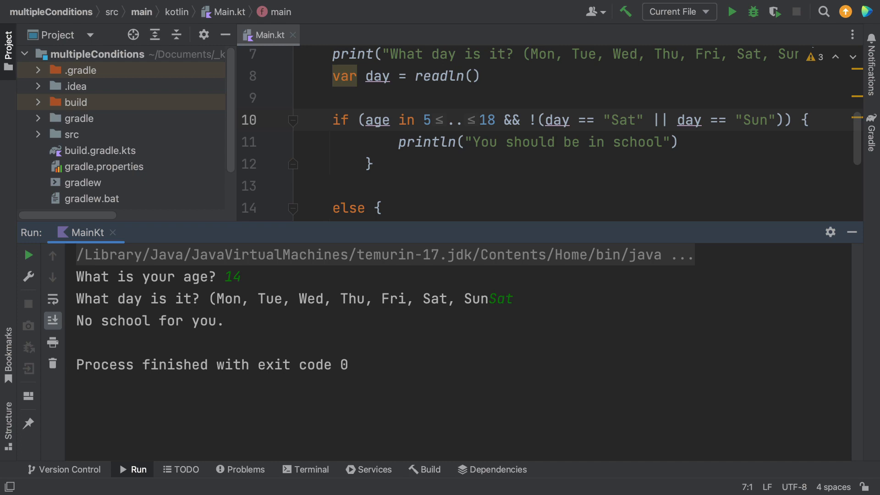
Step: Rewrite the age check as a negated (5..18) range
{"action": "left_click", "coordinate": [445, 141]}
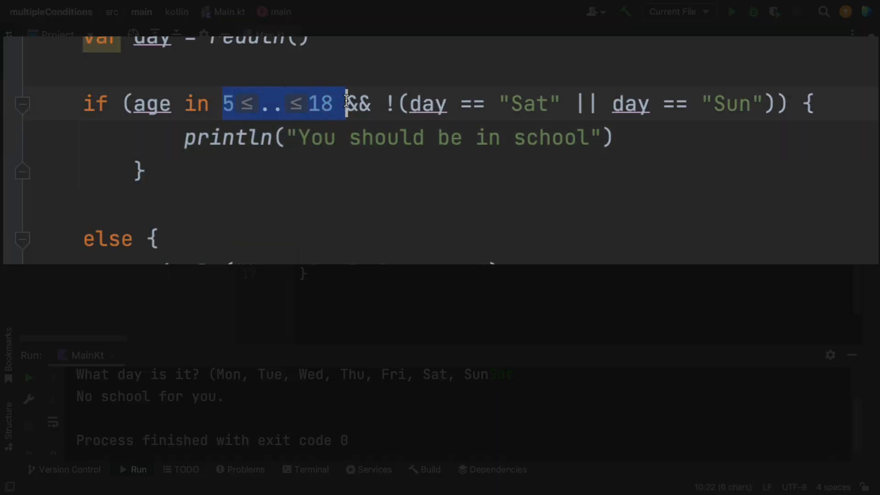
{"action": "key", "text": "Delete"}
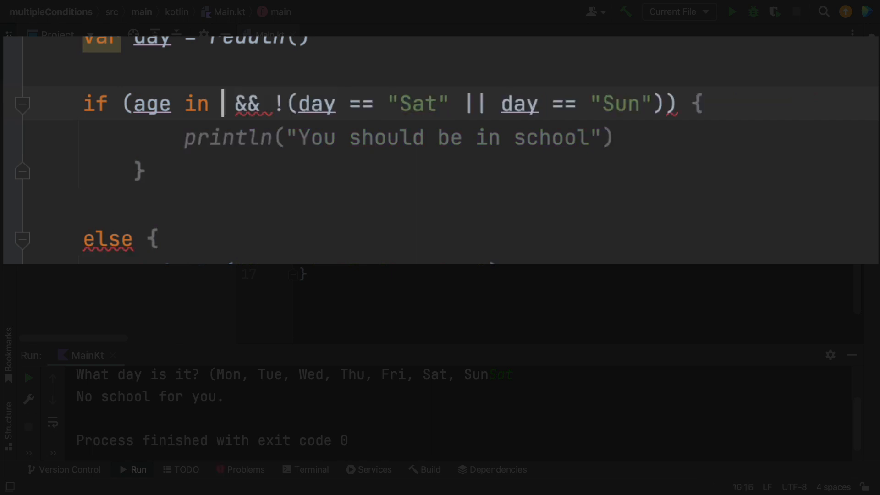
{"action": "type", "text": "(5"}
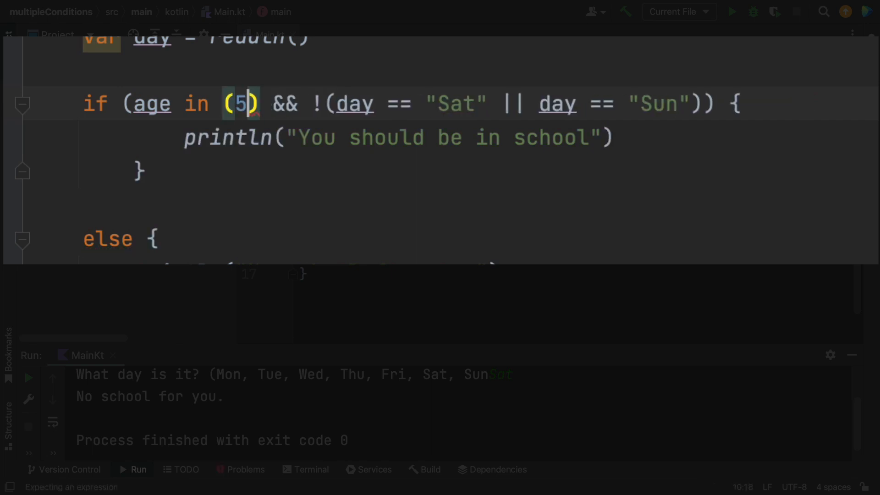
{"action": "type", "text": "..18"}
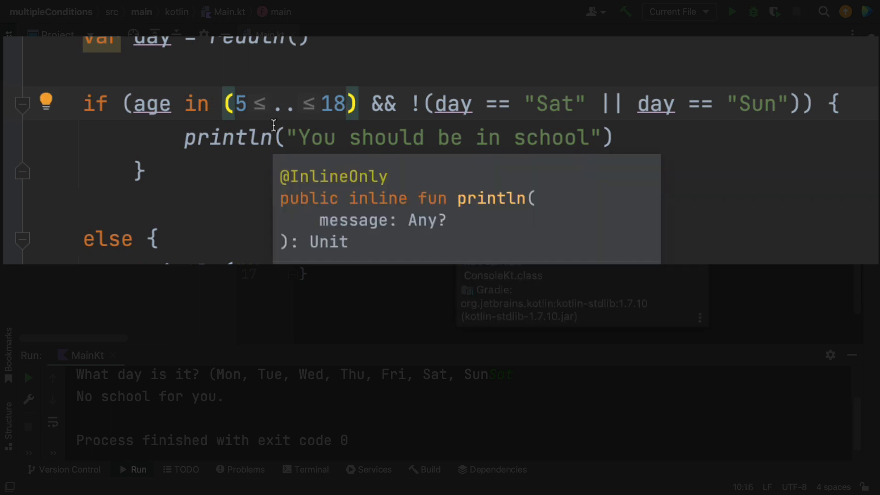
{"action": "type", "text": "!(5..18) || d) {"}
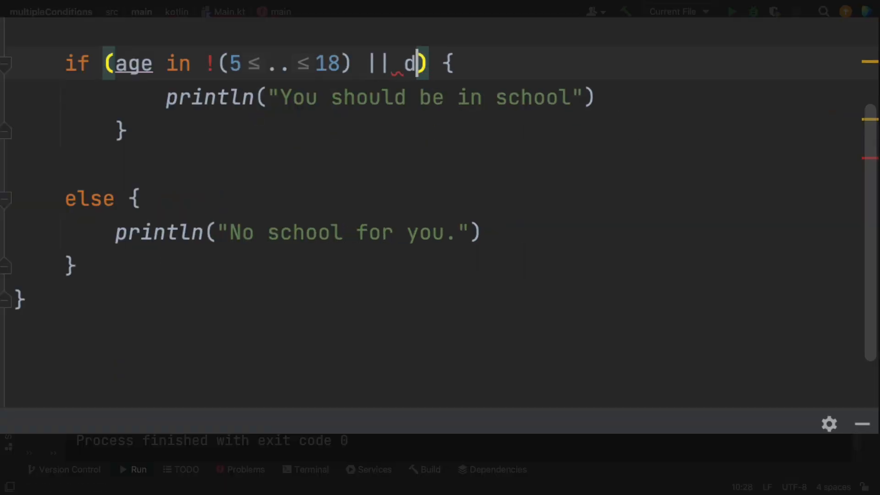
Step: Add || day in arrayOf("Sat", "Sun") and swap the if/else println messages
{"action": "type", "text": "ay in arrayOf("}
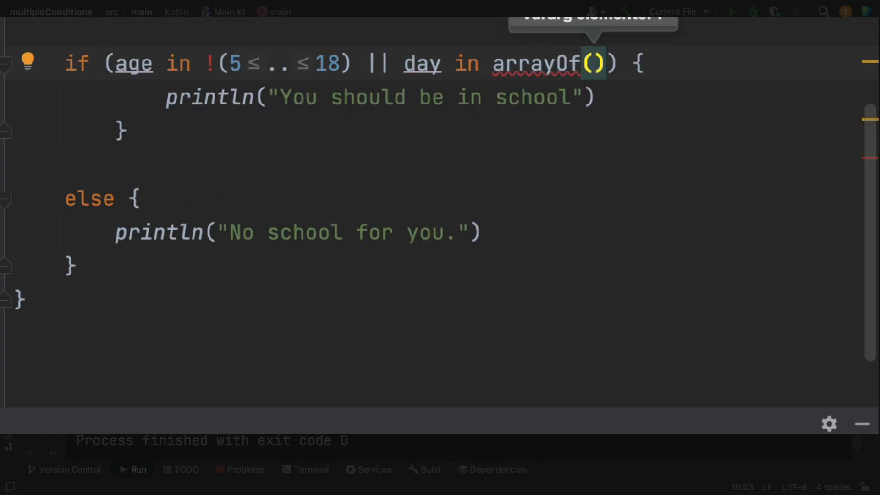
{"action": "type", "text": "\"Sat\", \""}
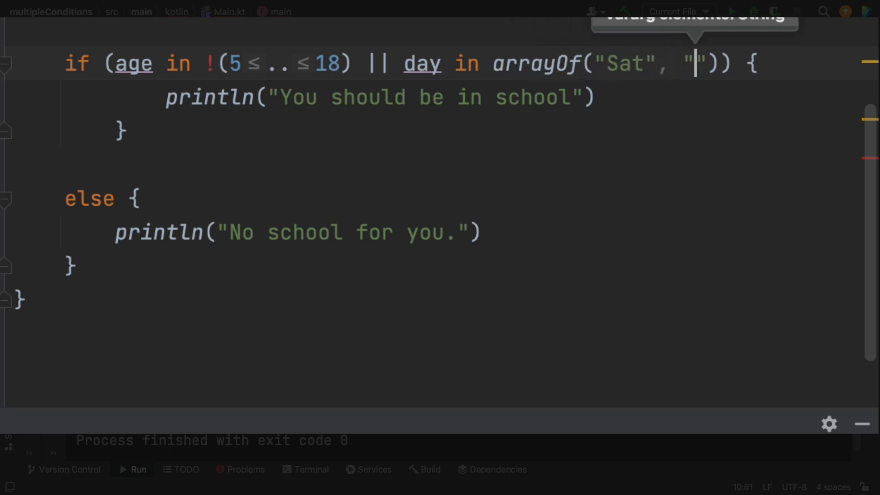
{"action": "type", "text": "Sun"}
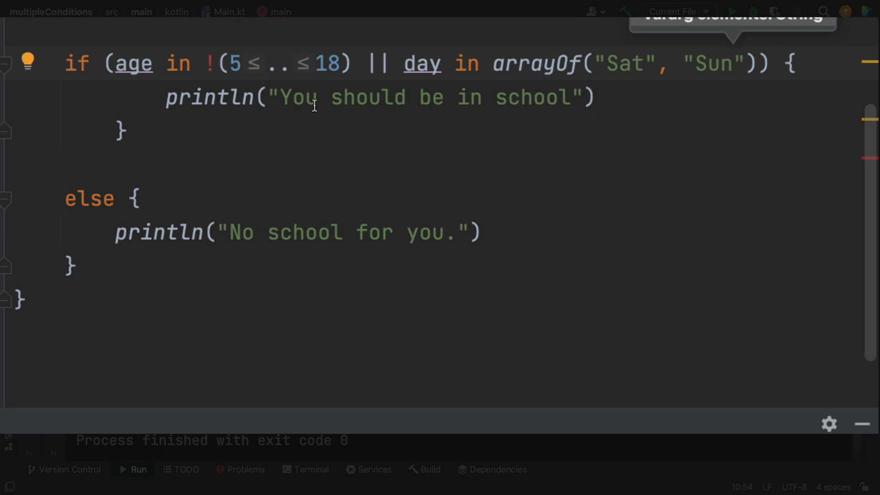
{"action": "triple_click", "coordinate": [291, 232]}
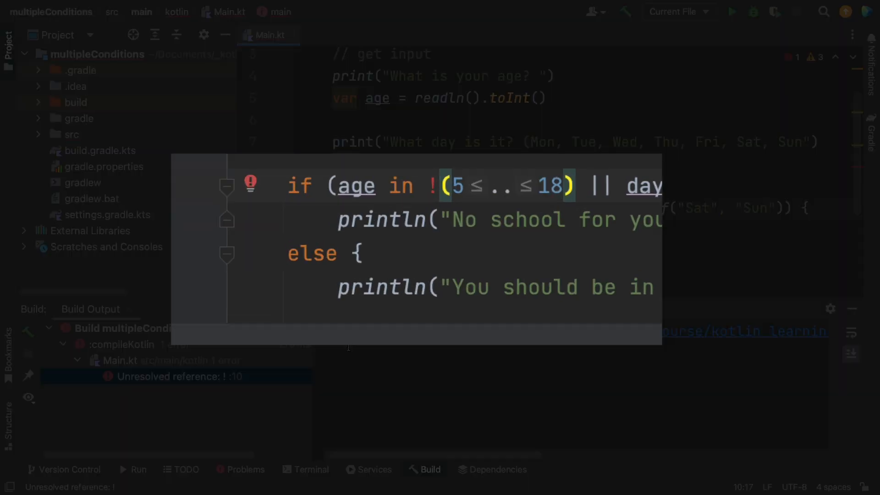
Step: Move the ! to form age !in (5..18), run, and answer age 14 and Mon
{"action": "key", "text": "Backspace"}
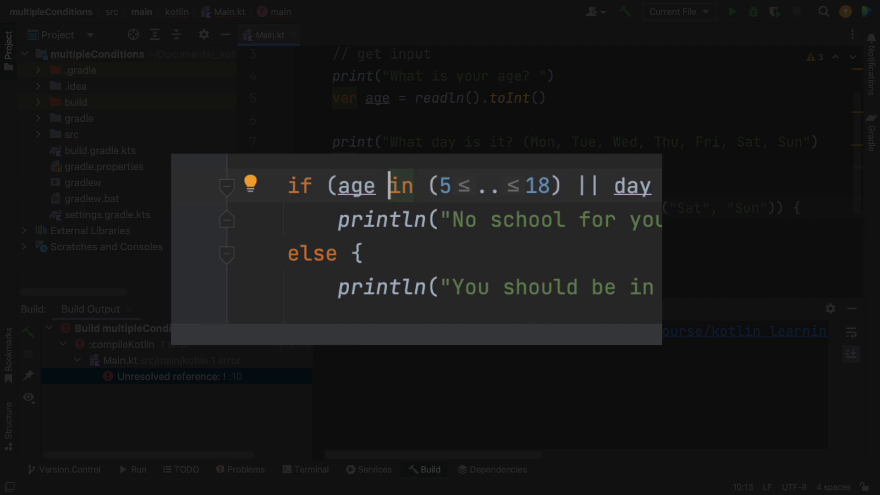
{"action": "type", "text": "!"}
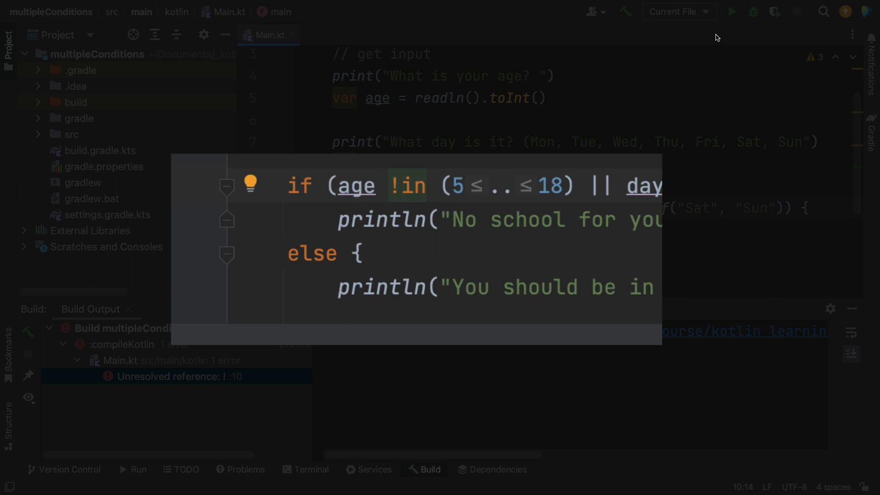
{"action": "left_click", "coordinate": [732, 11]}
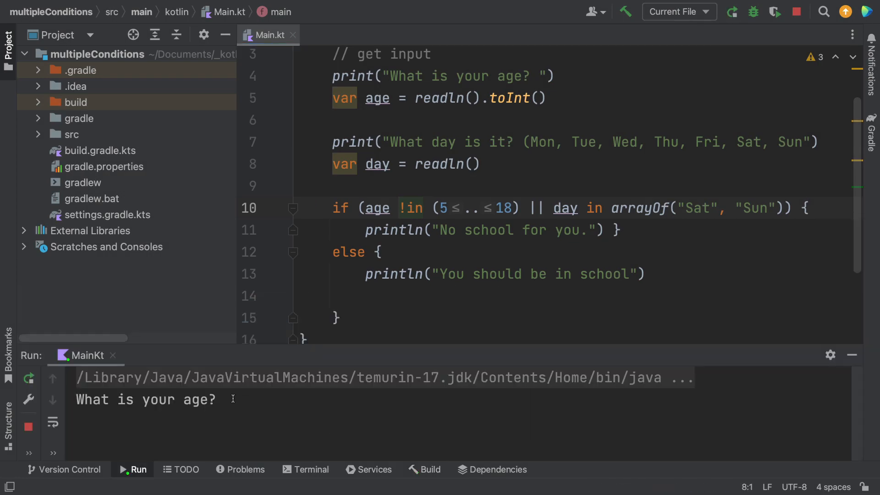
{"action": "type", "text": "14"}
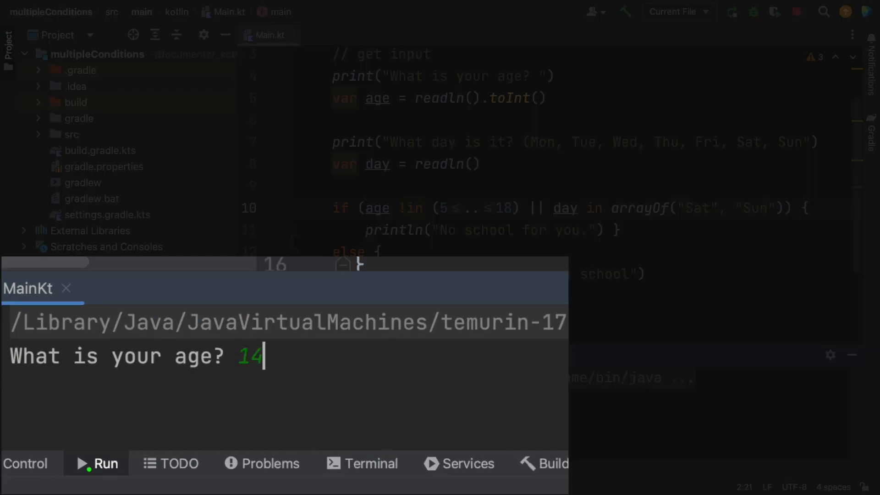
{"action": "type", "text": "Mon"}
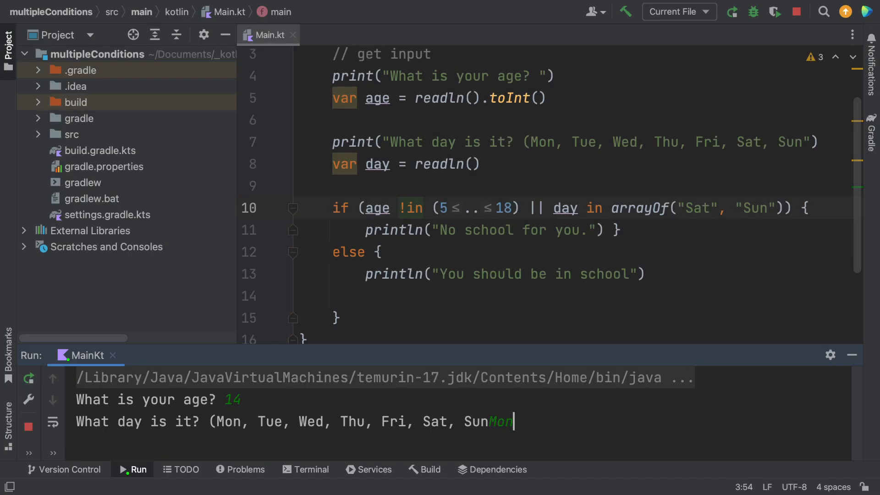
Step: Rerun twice, answering age 21 and Mon, then age 14 and S
{"action": "key", "text": "enter"}
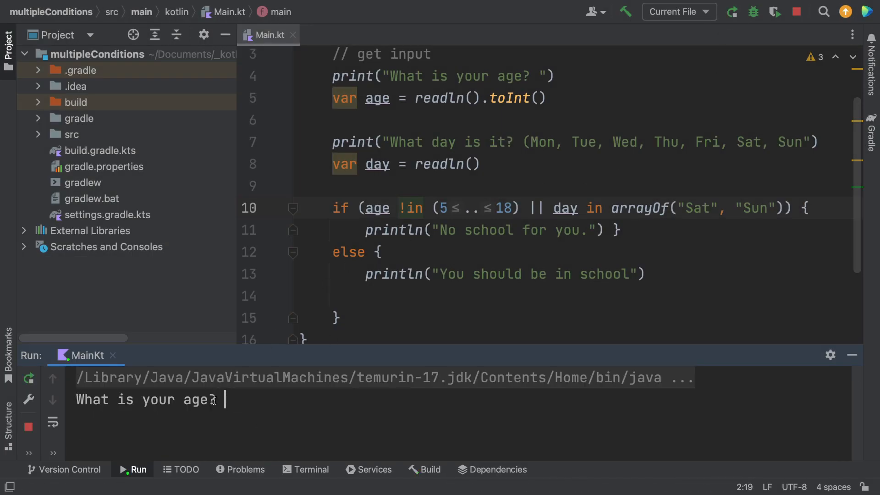
{"action": "type", "text": "21"}
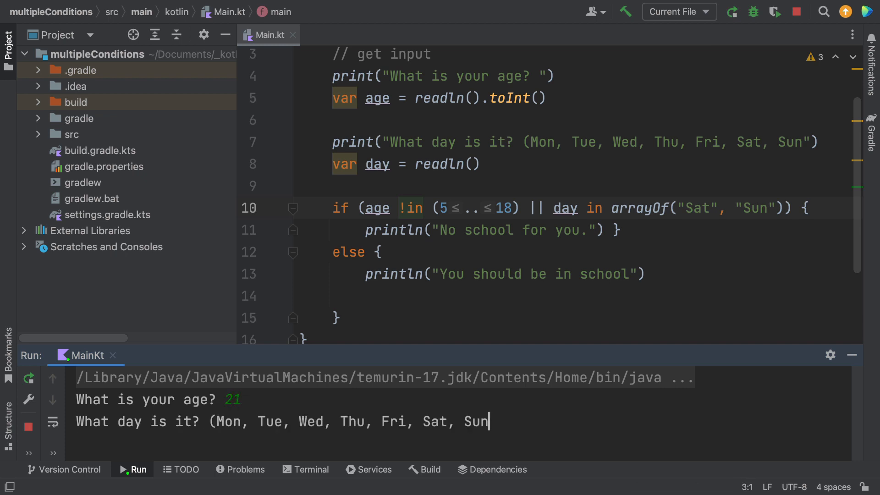
{"action": "type", "text": "Mon"}
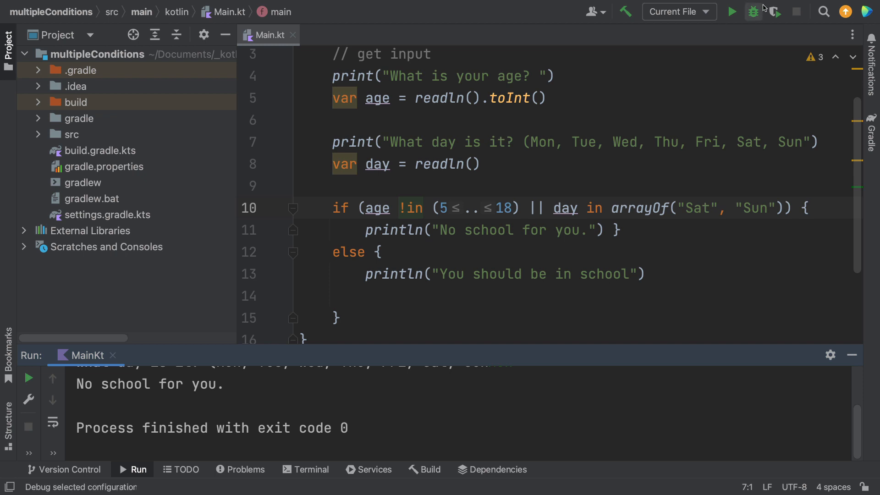
{"action": "left_click", "coordinate": [732, 11]}
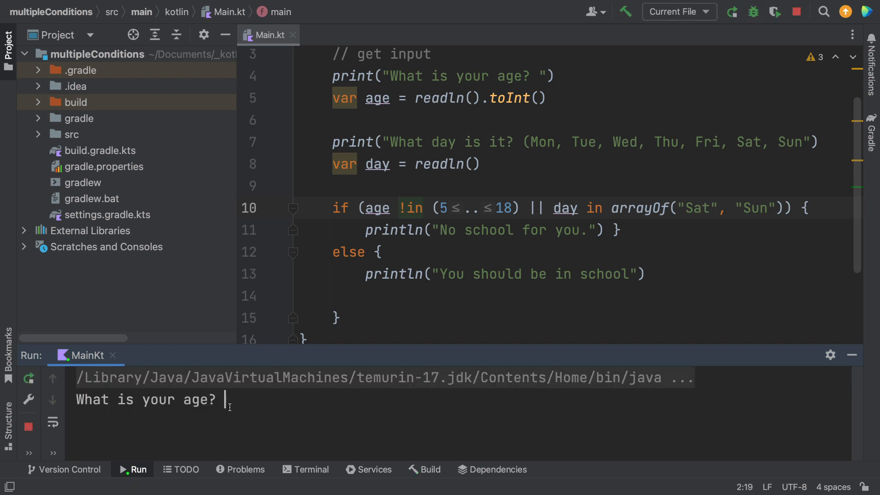
{"action": "type", "text": "14"}
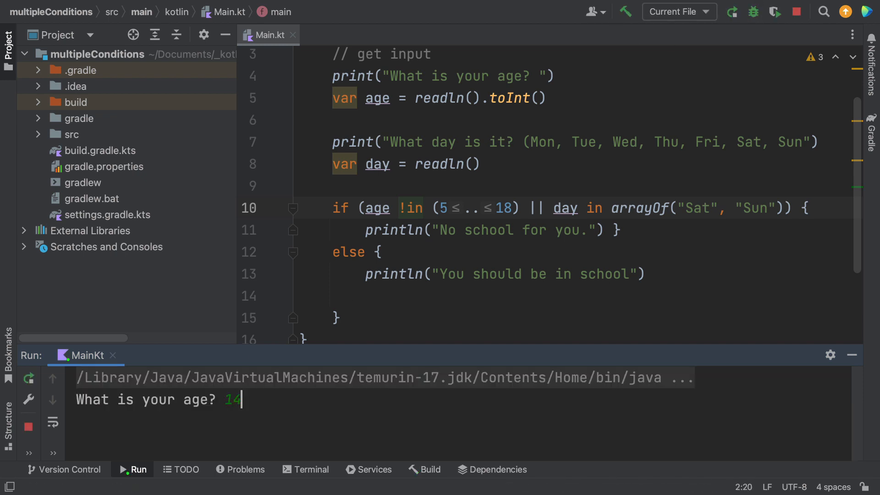
{"action": "type", "text": "Sat, SunS"}
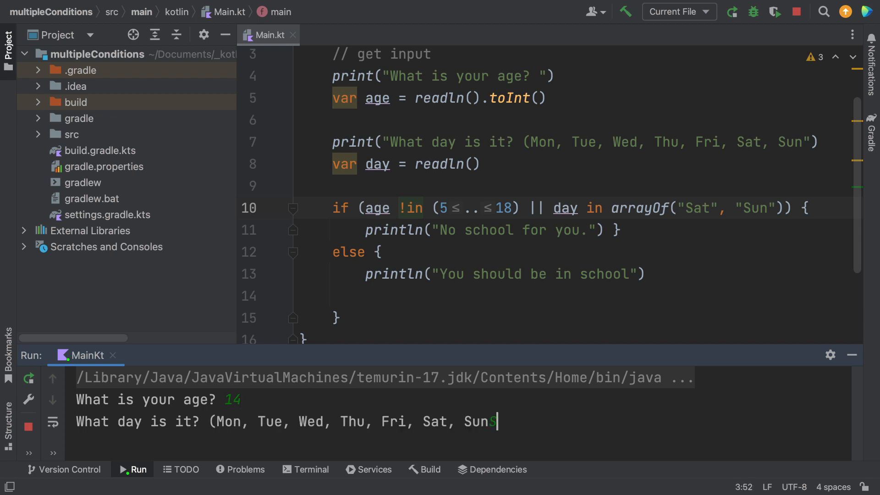
{"action": "key", "text": "enter"}
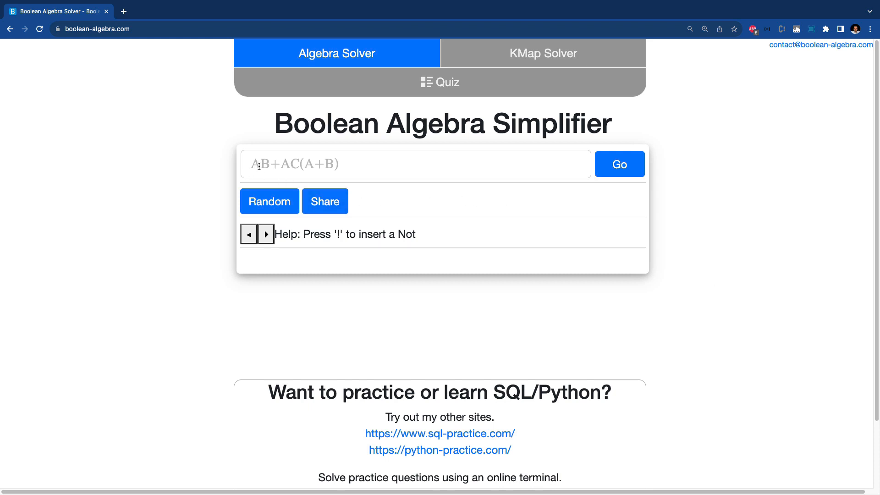
{"action": "mouse_move", "coordinate": [278, 167]}
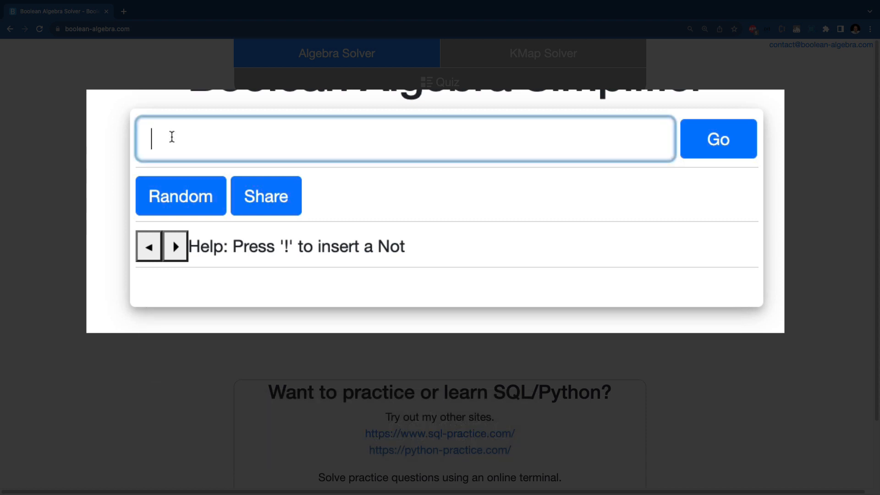
Step: Simplify AB+A(A+B) with Go and scroll to the step-by-step reduction to A
{"action": "type", "text": "A"}
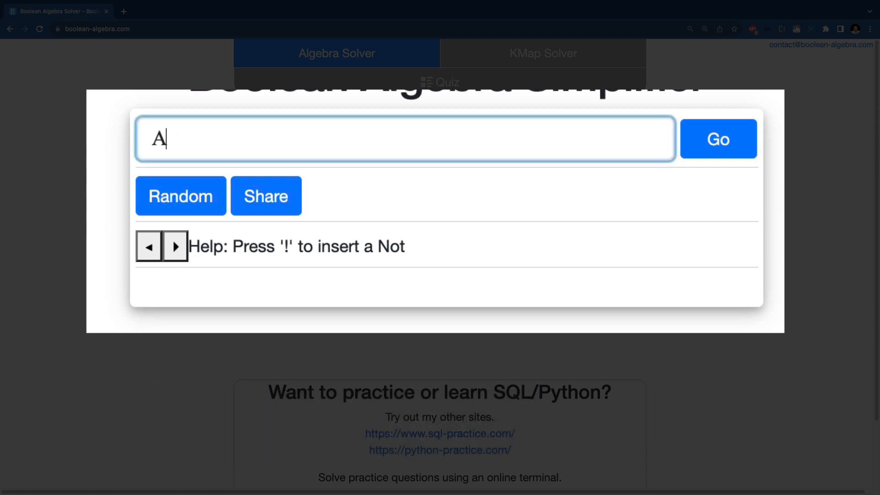
{"action": "type", "text": "B"}
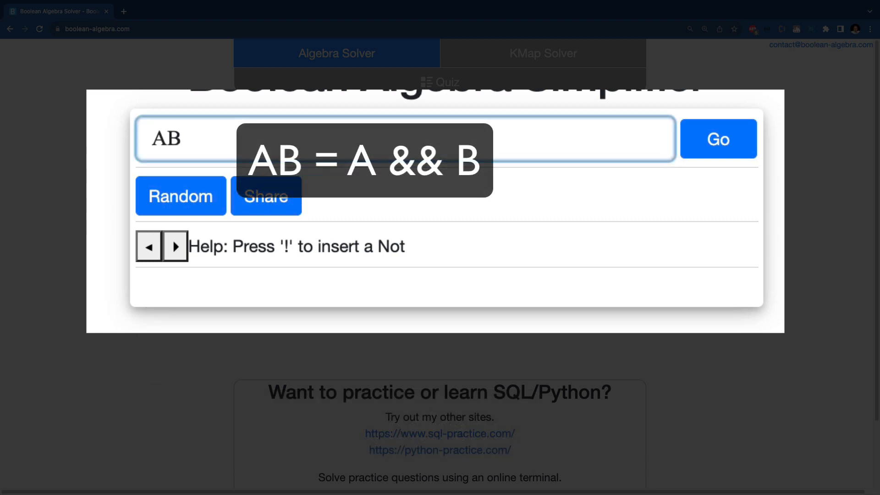
{"action": "type", "text": "+"}
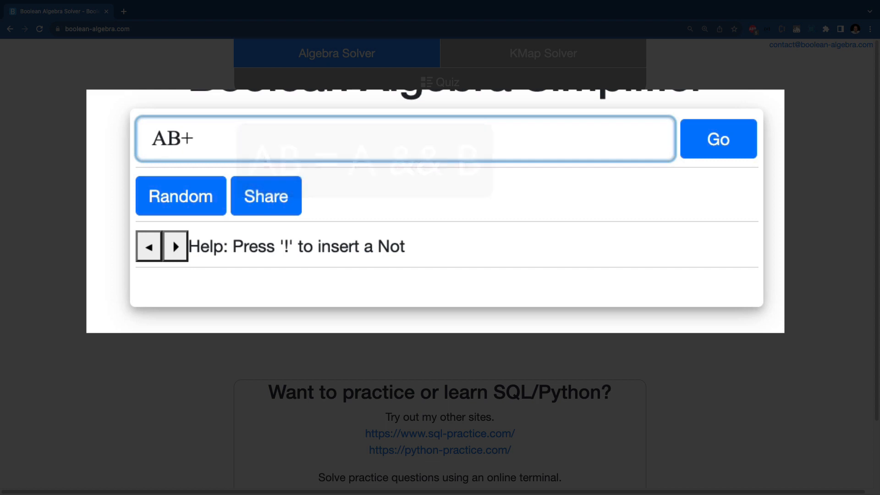
{"action": "type", "text": "A("}
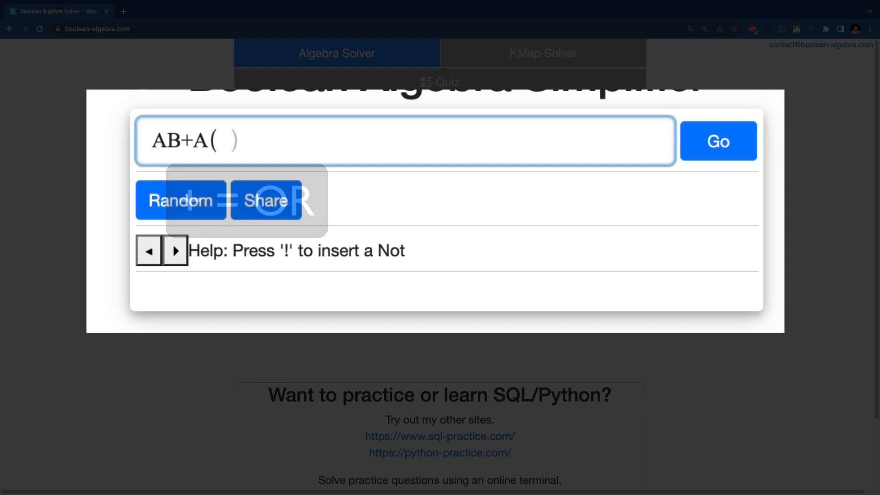
{"action": "type", "text": "A"}
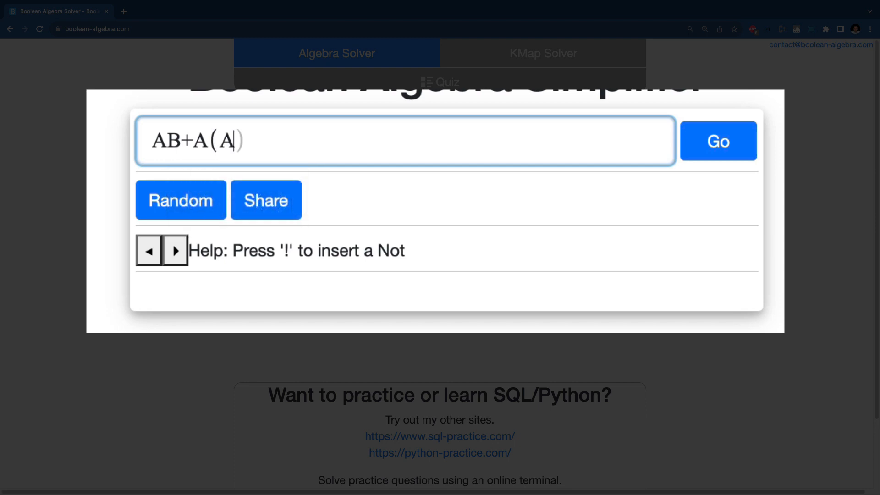
{"action": "type", "text": "+B"}
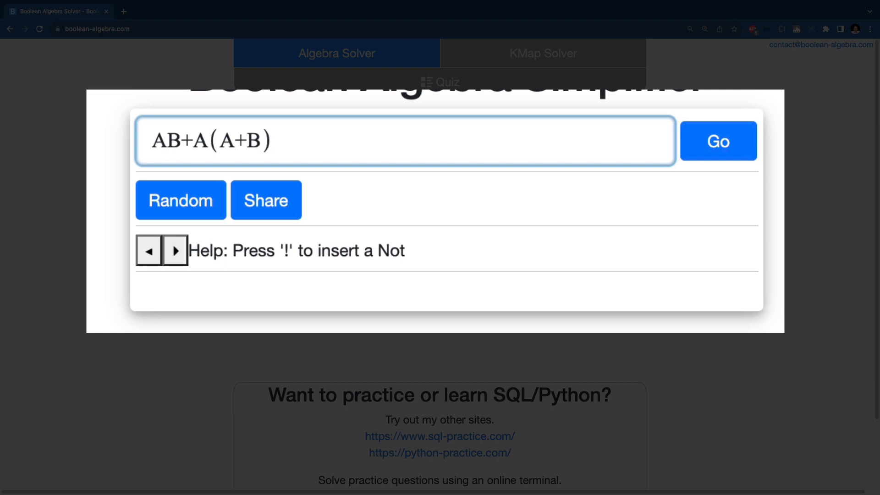
{"action": "left_click", "coordinate": [717, 140]}
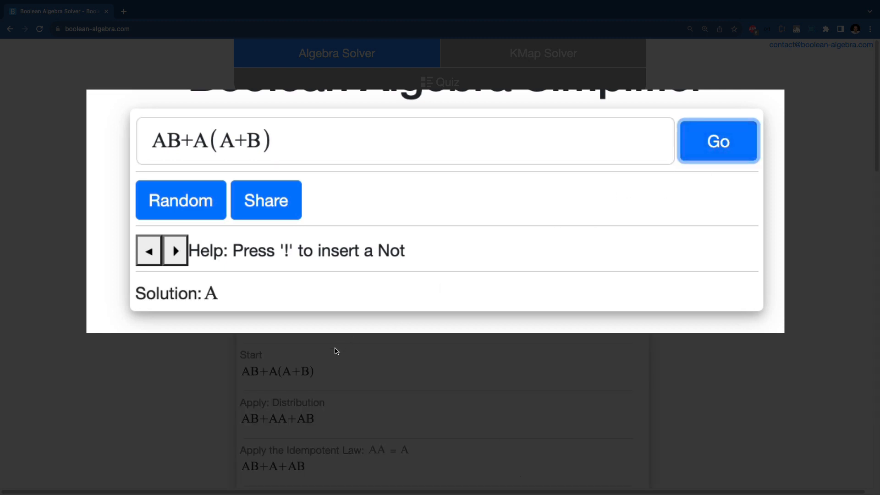
{"action": "scroll", "scroll_direction": "down", "scroll_amount": 3}
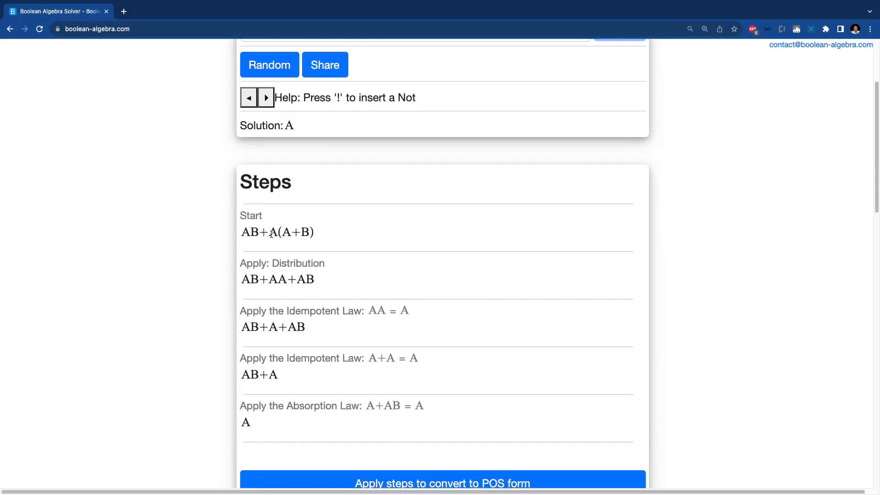
{"action": "left_click_drag", "start_coordinate": [242, 232], "coordinate": [314, 231]}
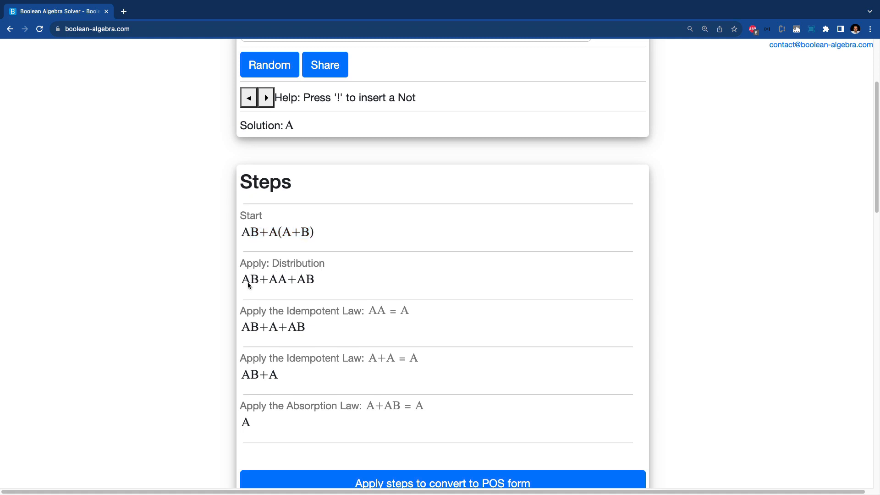
{"action": "mouse_move", "coordinate": [290, 322]}
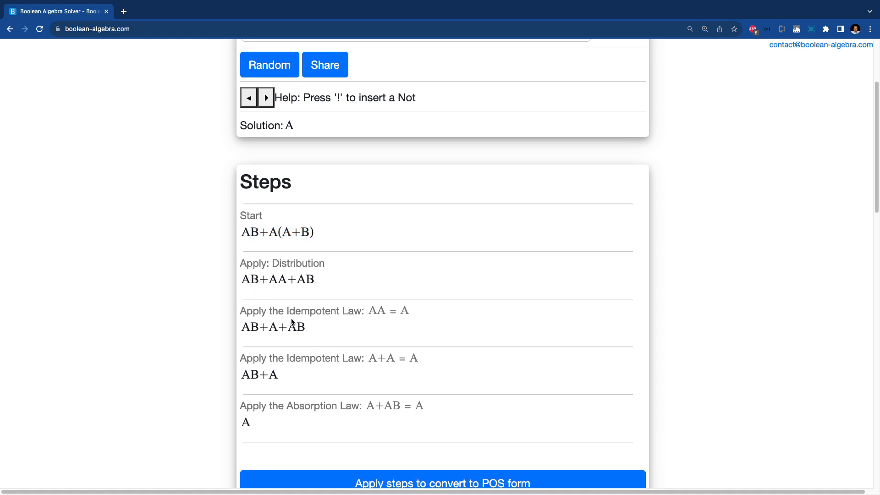